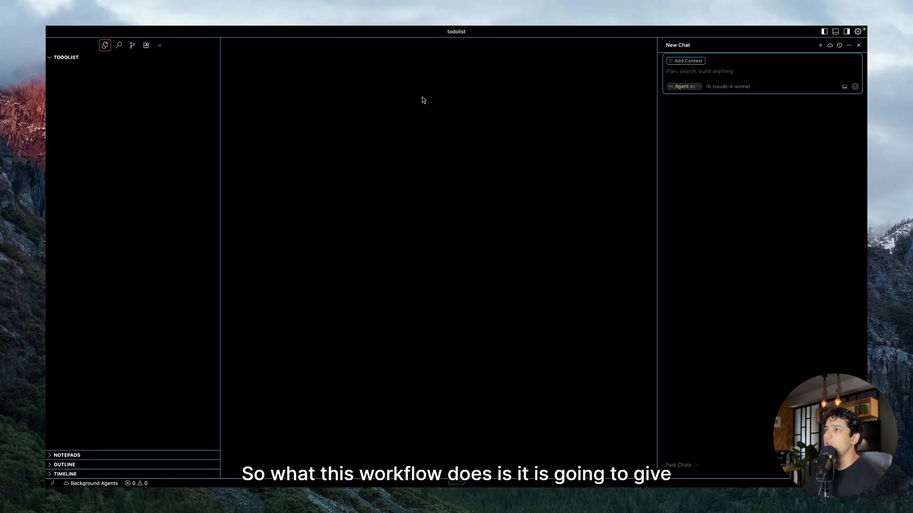
mouse_move(427, 126)
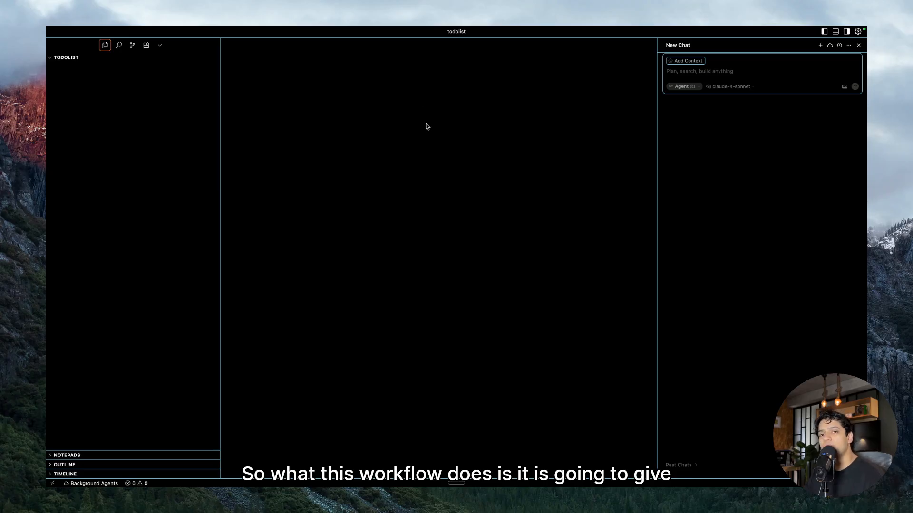
mouse_move(431, 135)
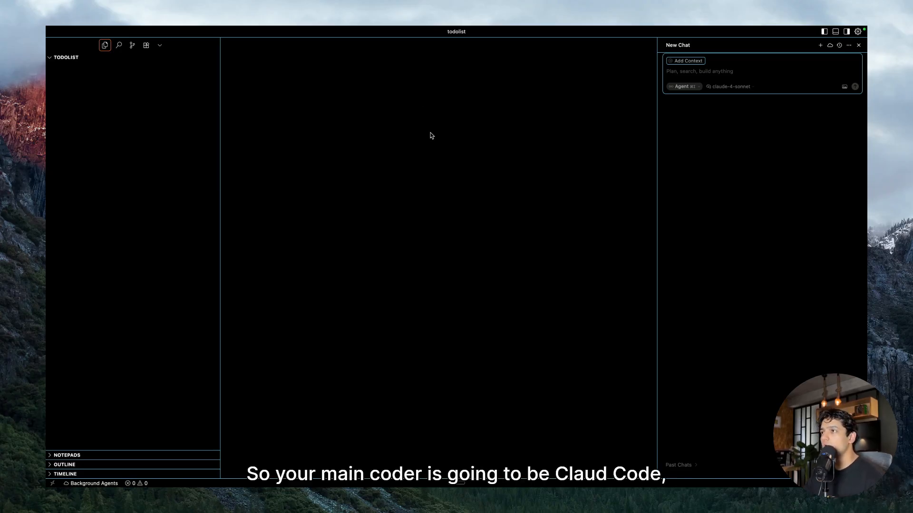
mouse_move(301, 101)
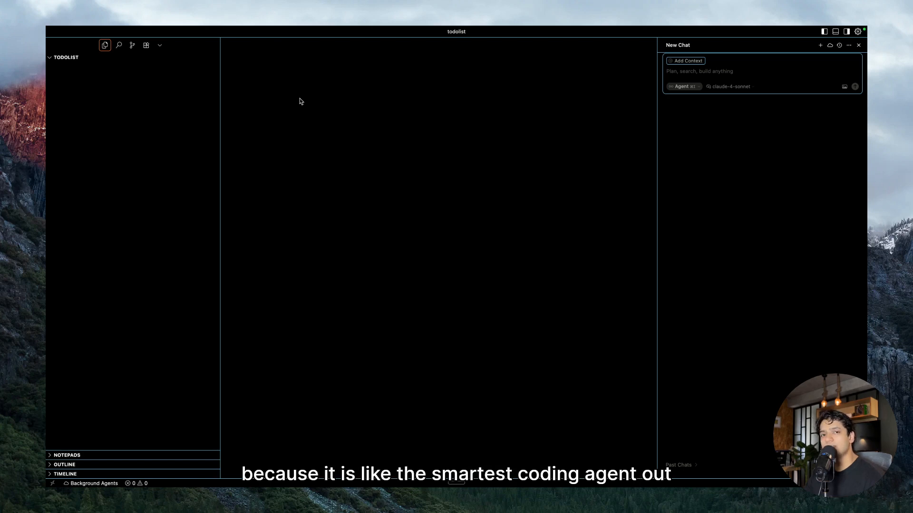
mouse_move(311, 96)
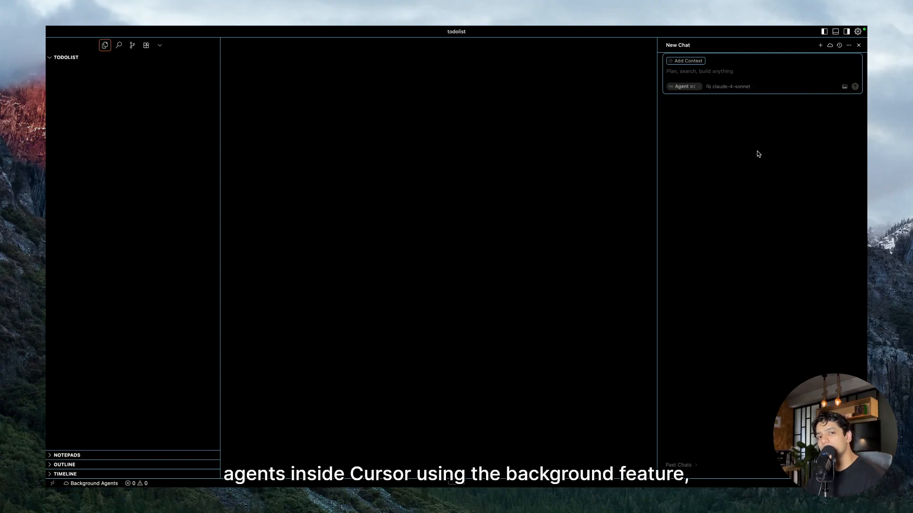
mouse_move(844, 73)
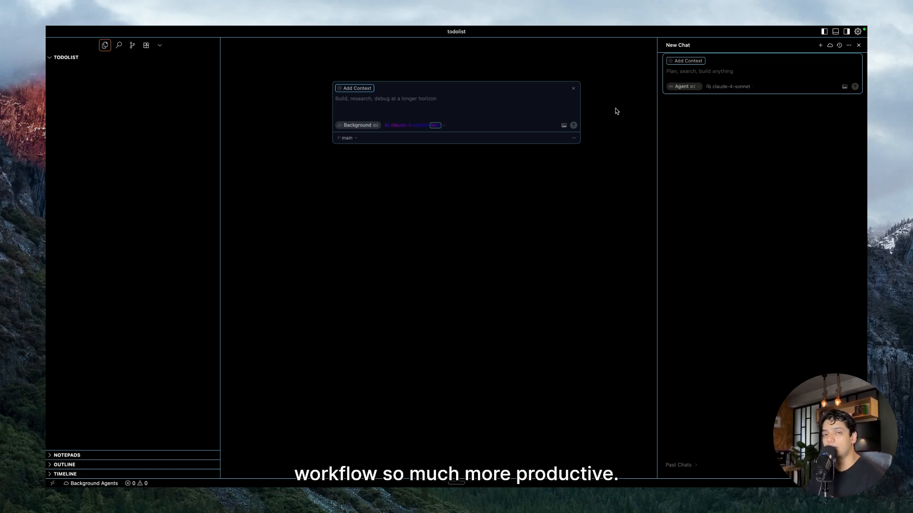
Open a new terminal in the todolist folder and launch Claude Code with 'claude'
click(573, 88)
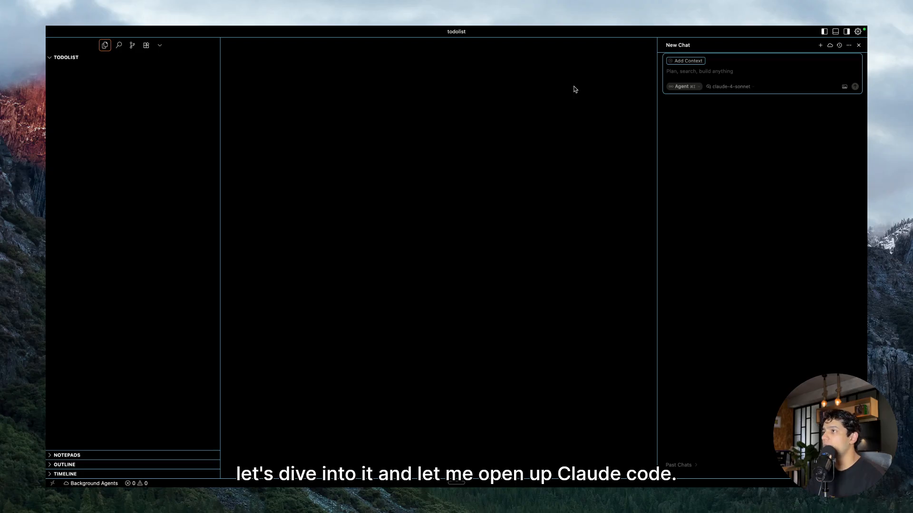
click(232, 30)
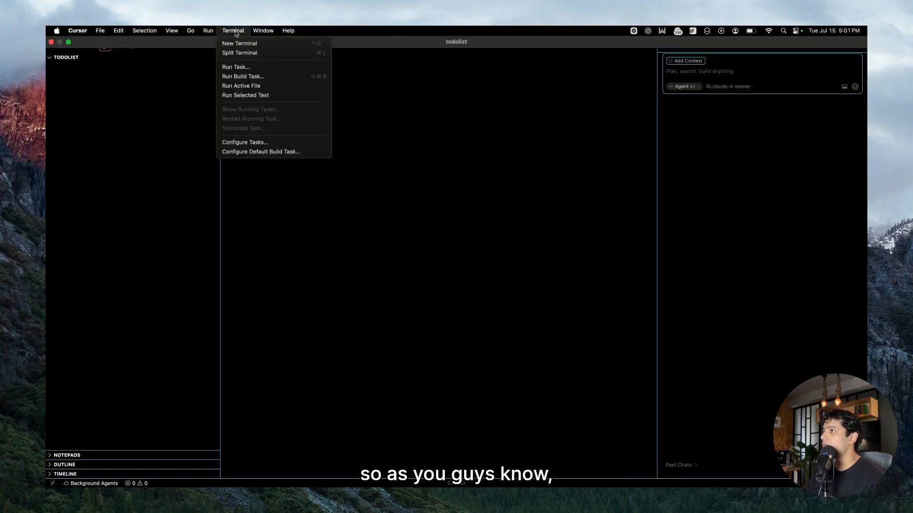
click(239, 43)
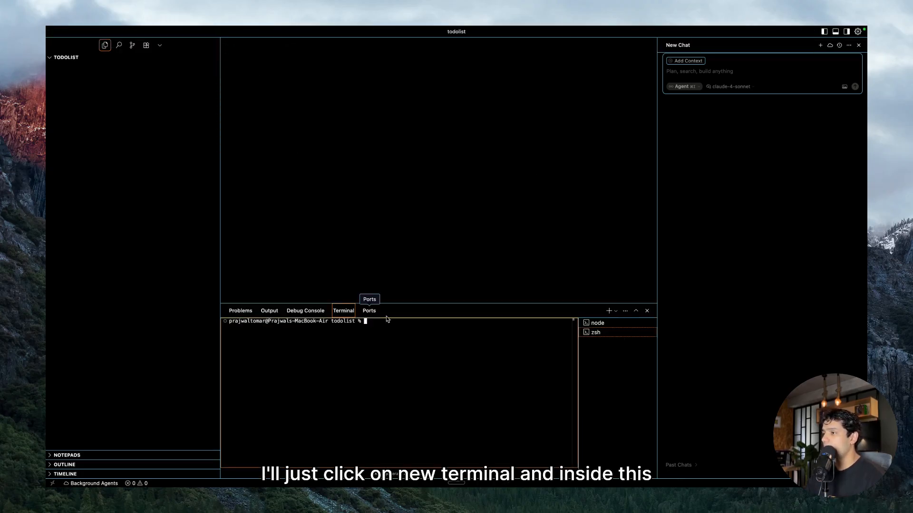
text(claude)
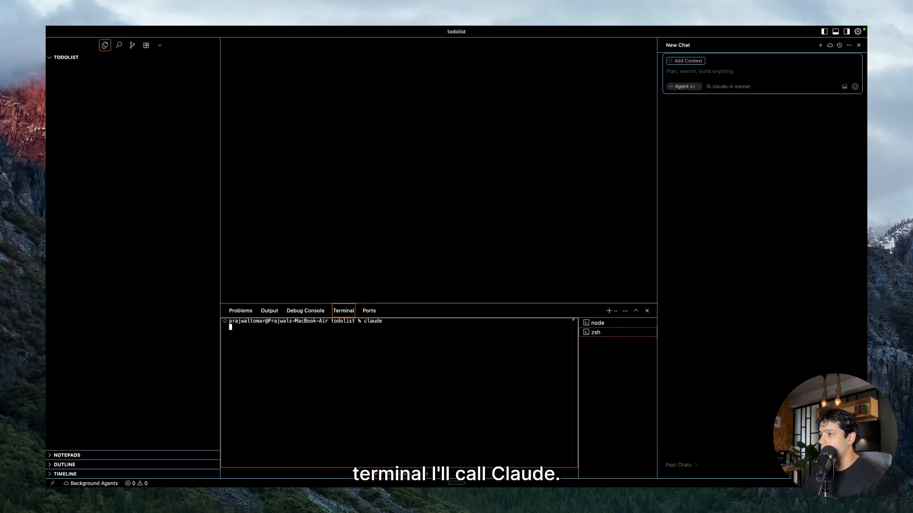
key(Return)
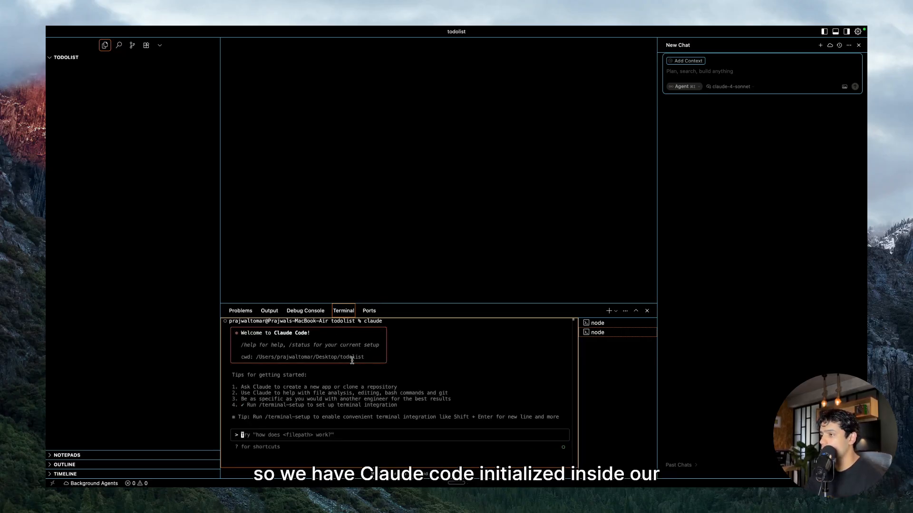
mouse_move(466, 177)
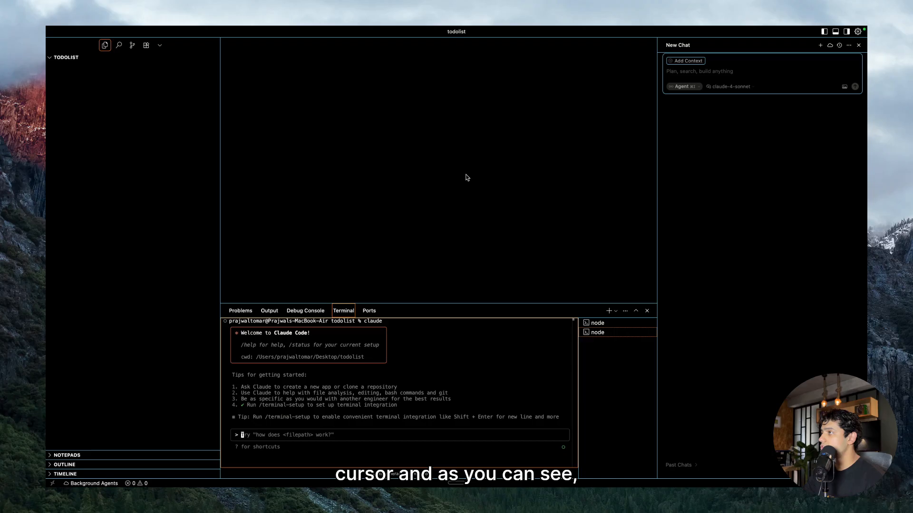
mouse_move(75, 64)
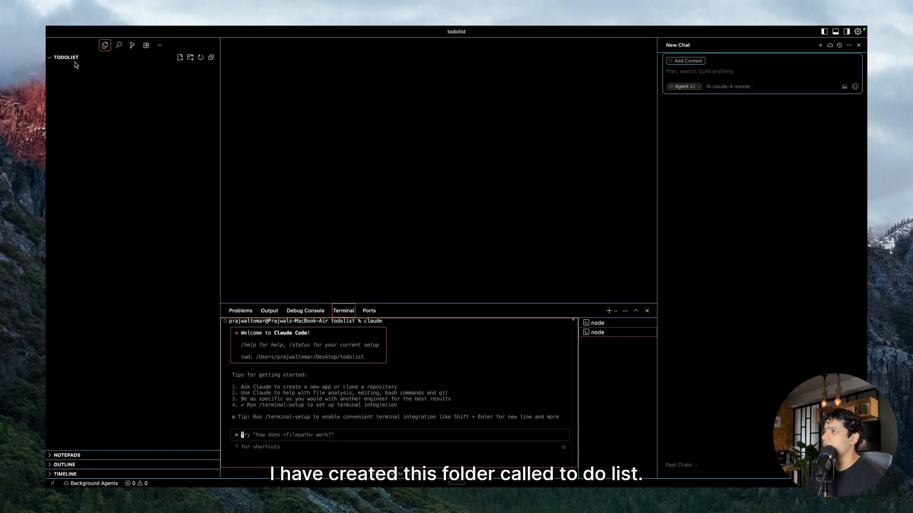
mouse_move(76, 80)
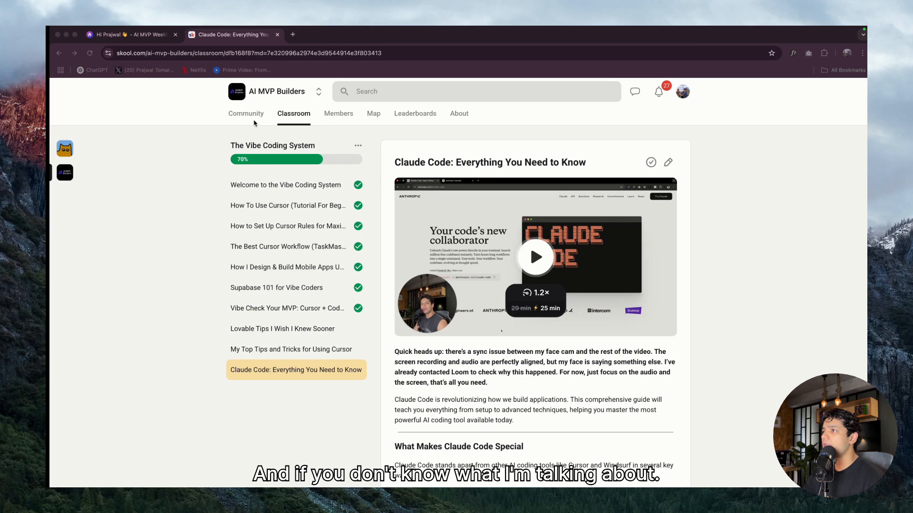
double_click(500, 163)
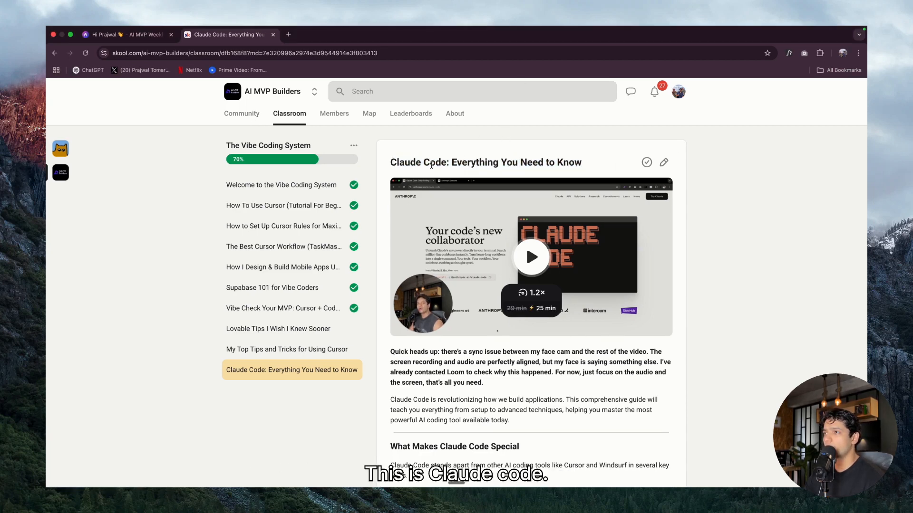
mouse_move(431, 166)
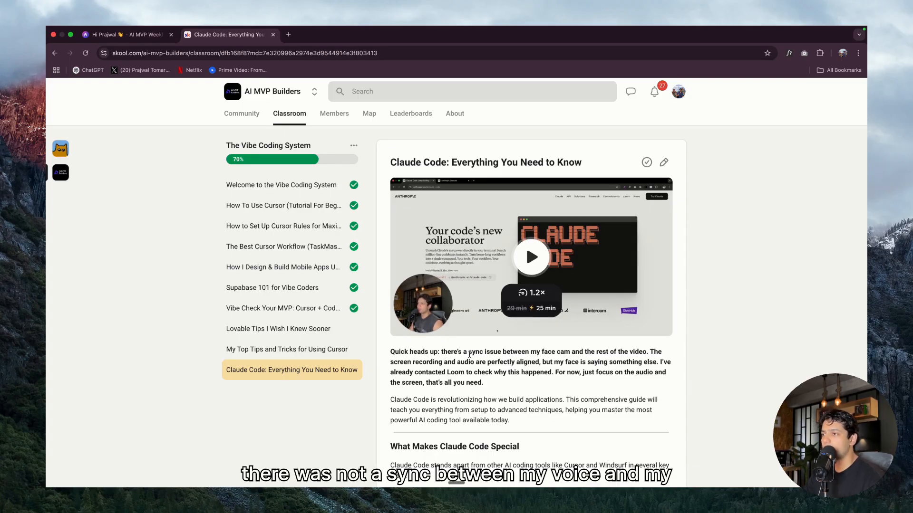
mouse_move(496, 389)
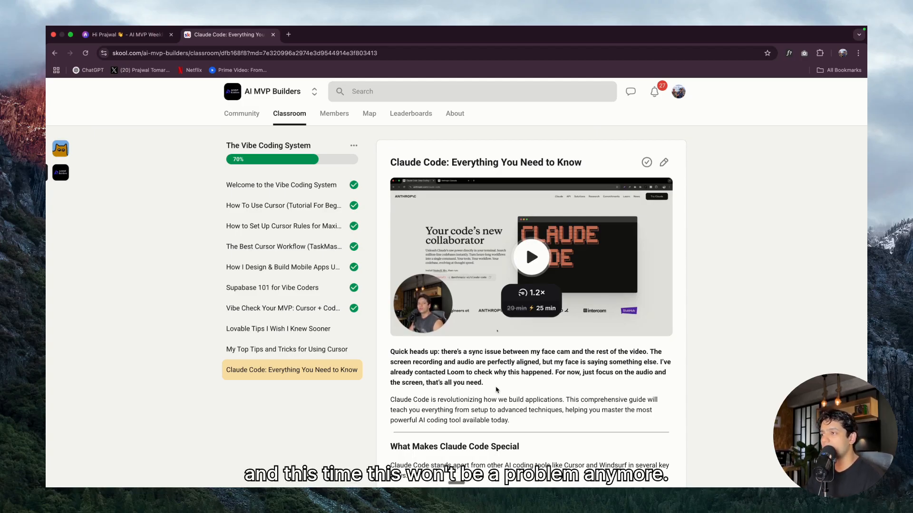
mouse_move(438, 301)
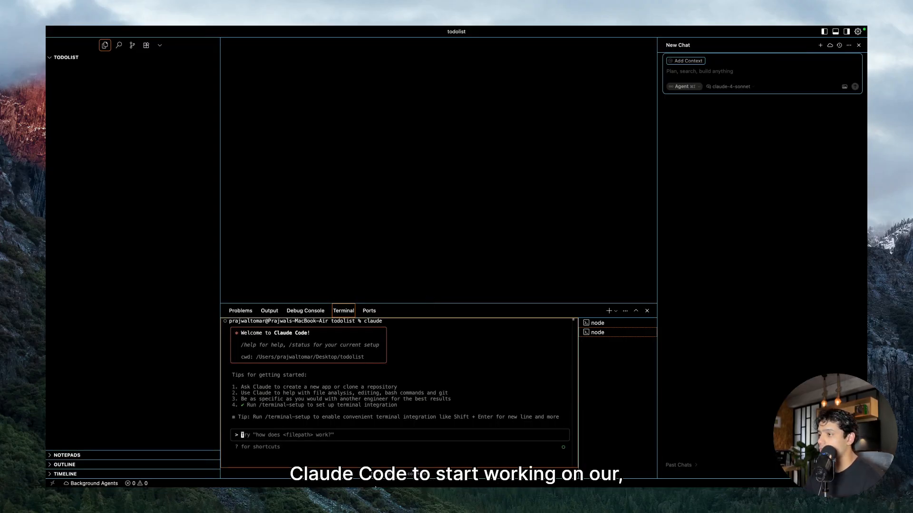
Ask Claude Code for a React AI to-do app with checkboxes, delete and local storage
text(I want to build a simple AI-powered To-Do list web application using React. It should have an input field to add new tasks, and a list to display tasks. Each task should have a checkbox to mark it as complete and a delete button. Use local storage to persist the tasks. Make the design clean and modern.)
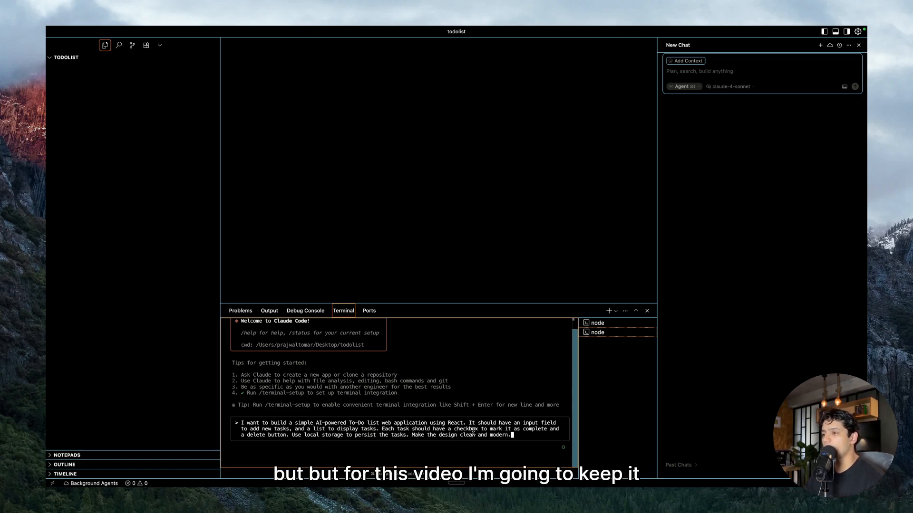
key(Return)
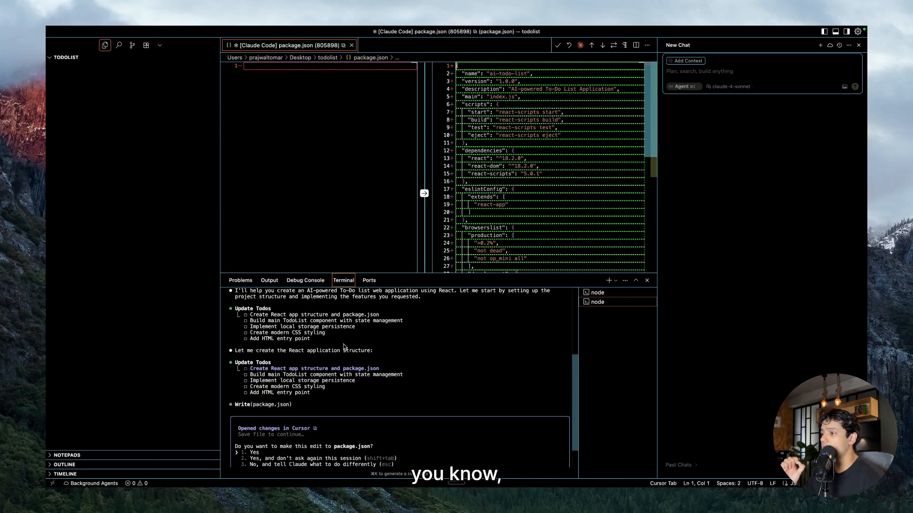
Approve Claude Code's package.json edit and the mkdir creating src and public folders
scroll(up, 3)
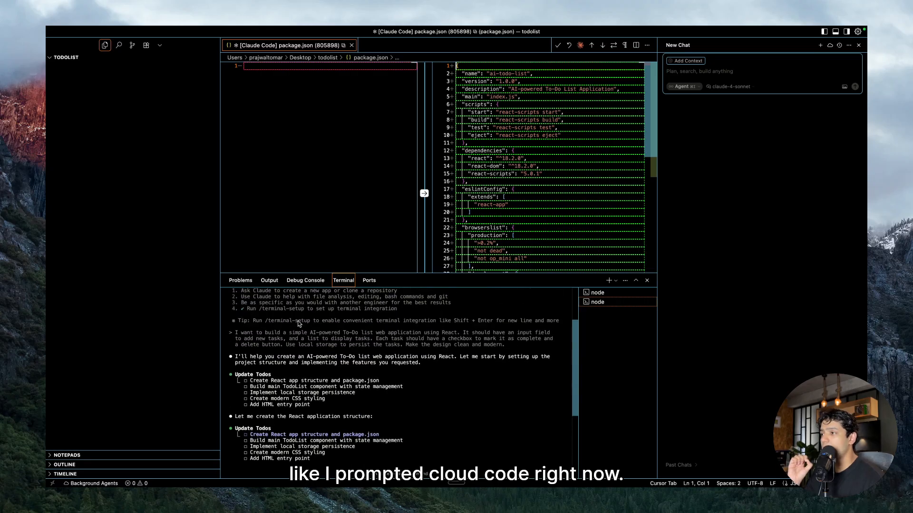
scroll(down, 3)
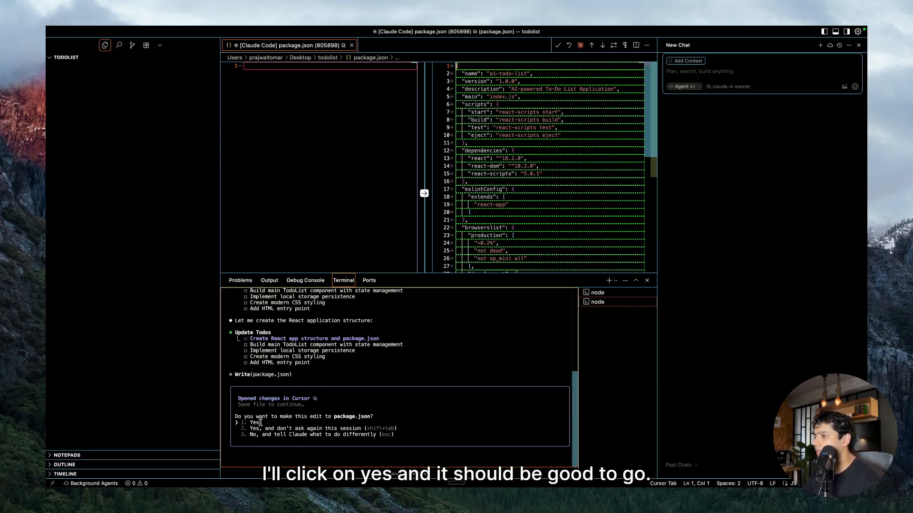
click(253, 423)
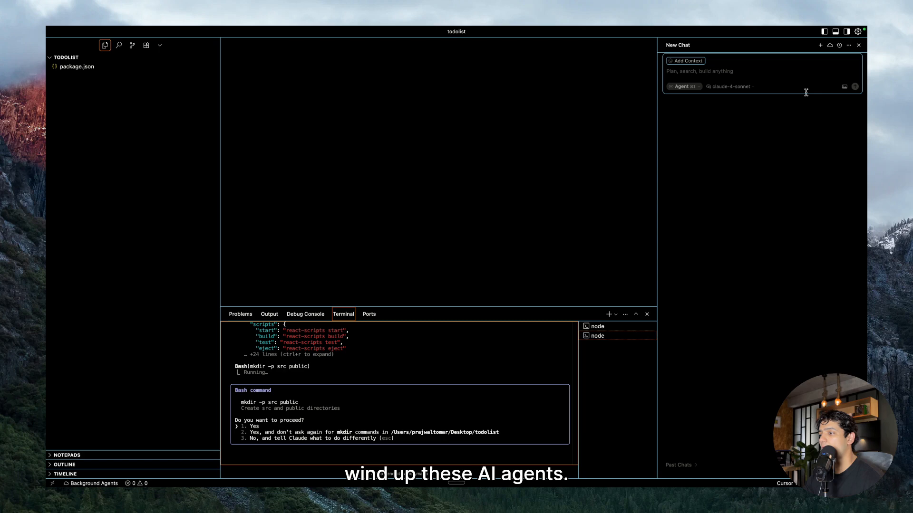
click(253, 425)
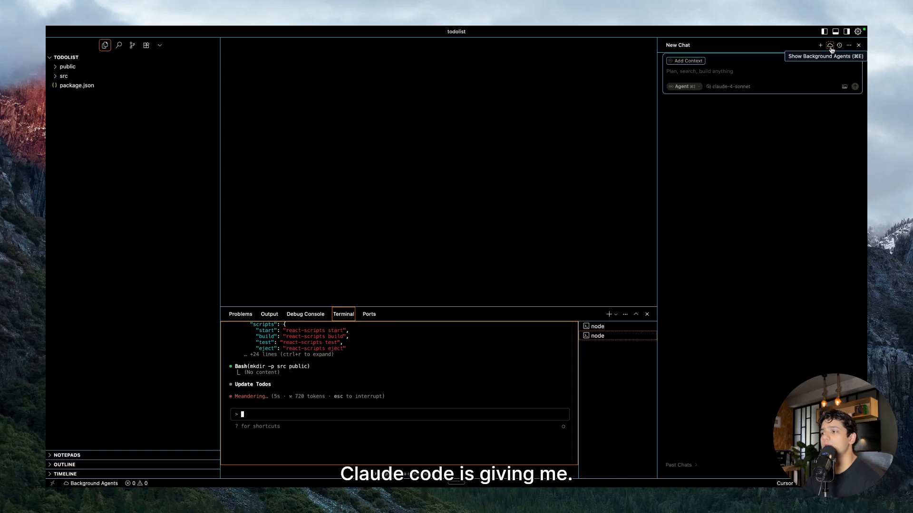
Search Cursor Settings for 'background' and open the Background Agents page
click(829, 45)
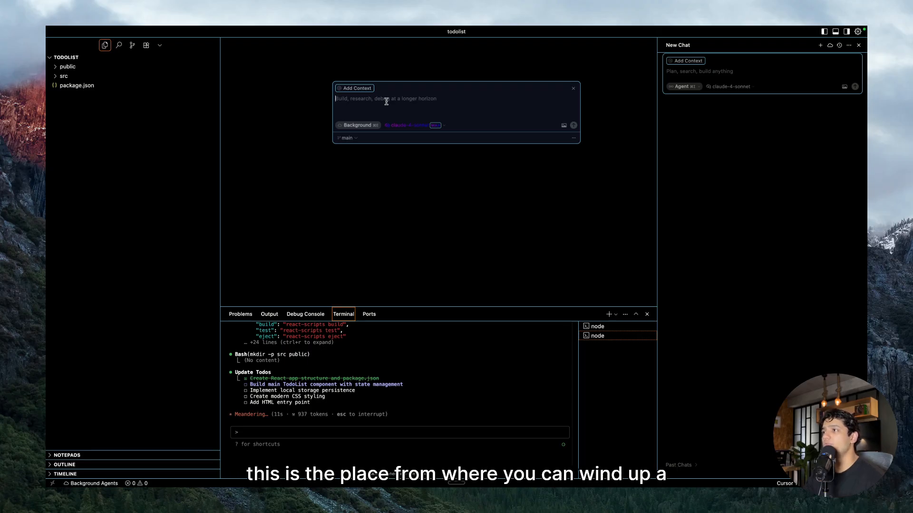
mouse_move(615, 90)
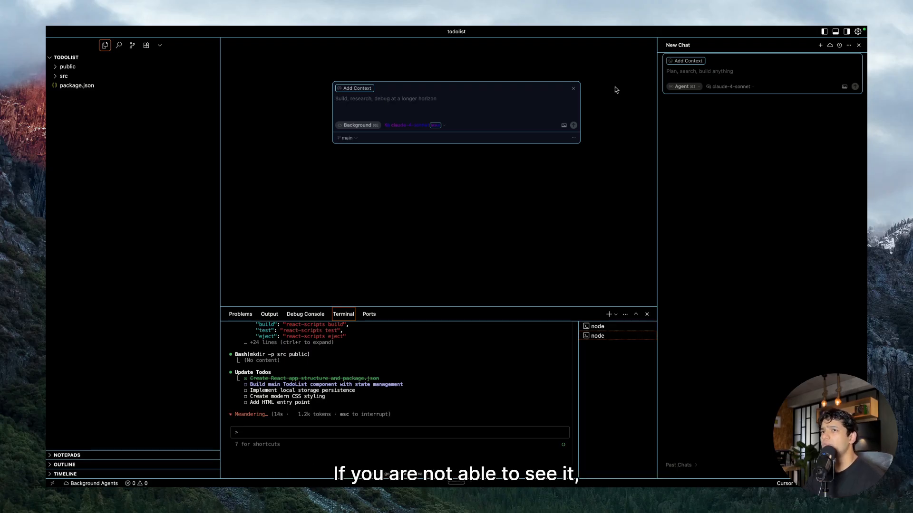
click(856, 31)
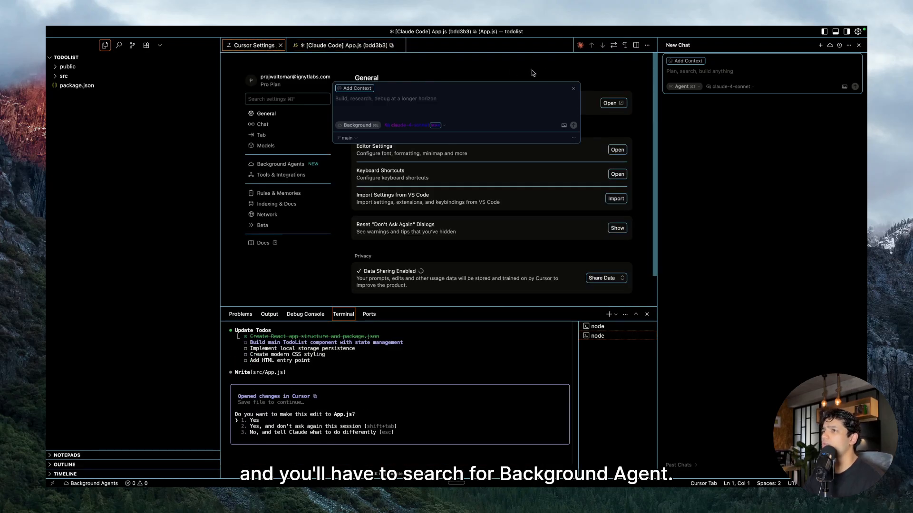
text(a)
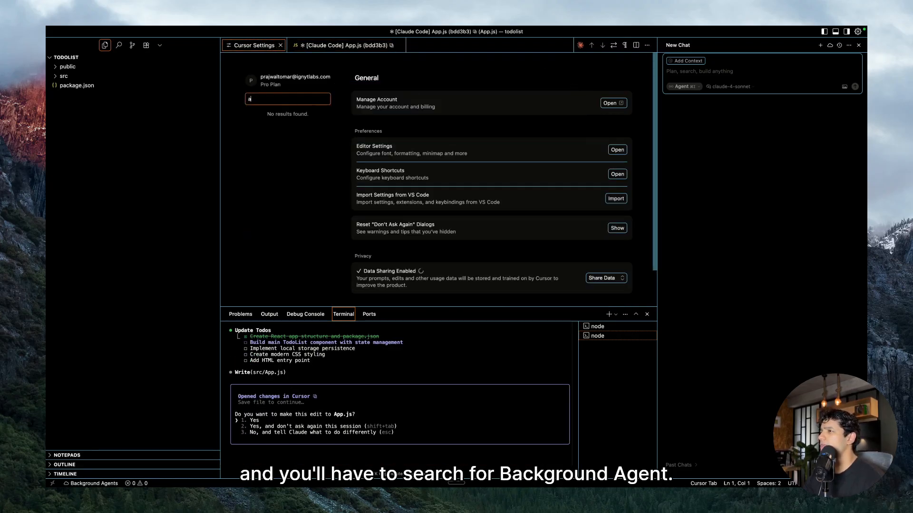
text(backg)
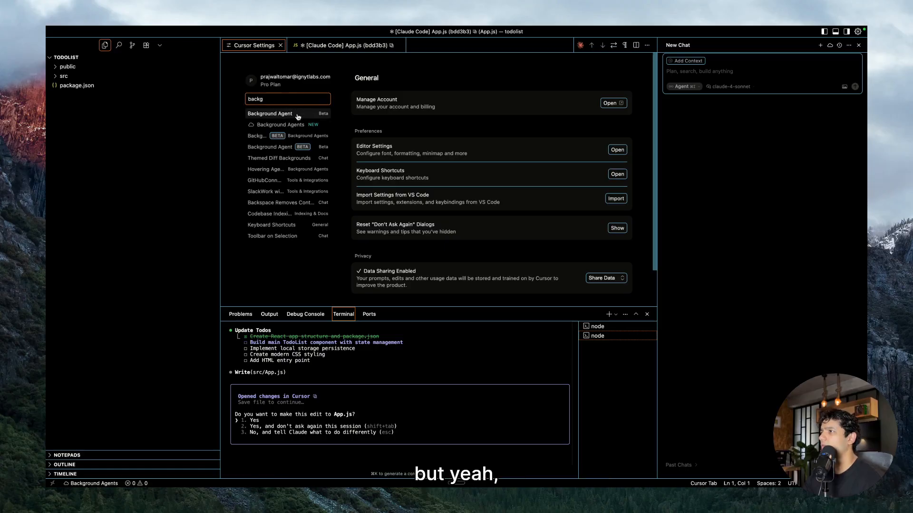
click(270, 113)
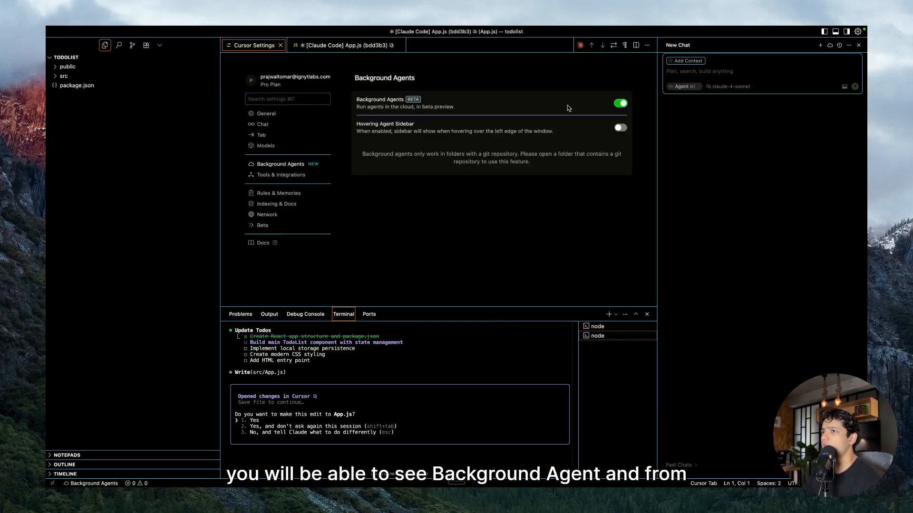
mouse_move(640, 112)
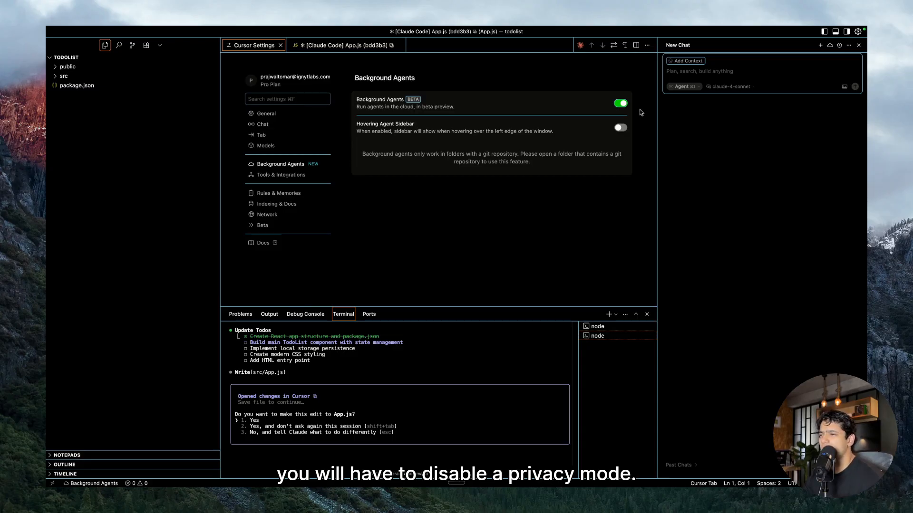
mouse_move(640, 86)
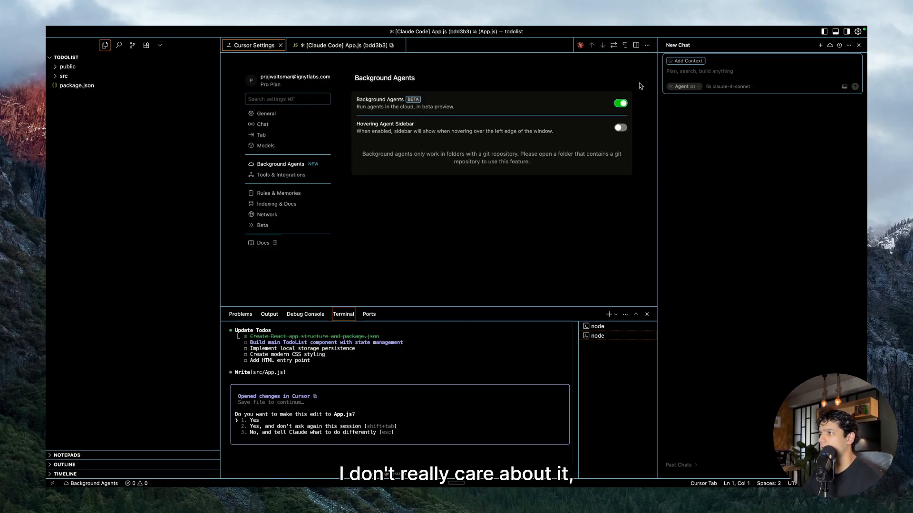
mouse_move(522, 135)
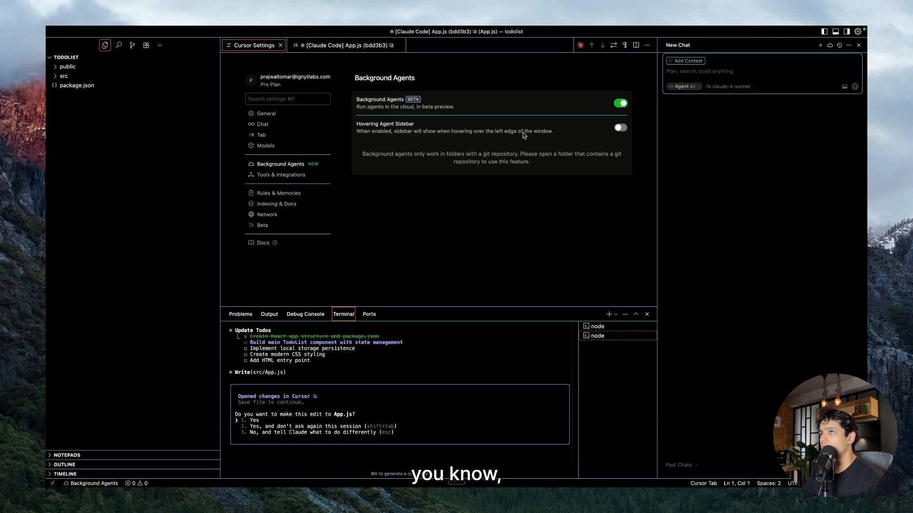
mouse_move(539, 217)
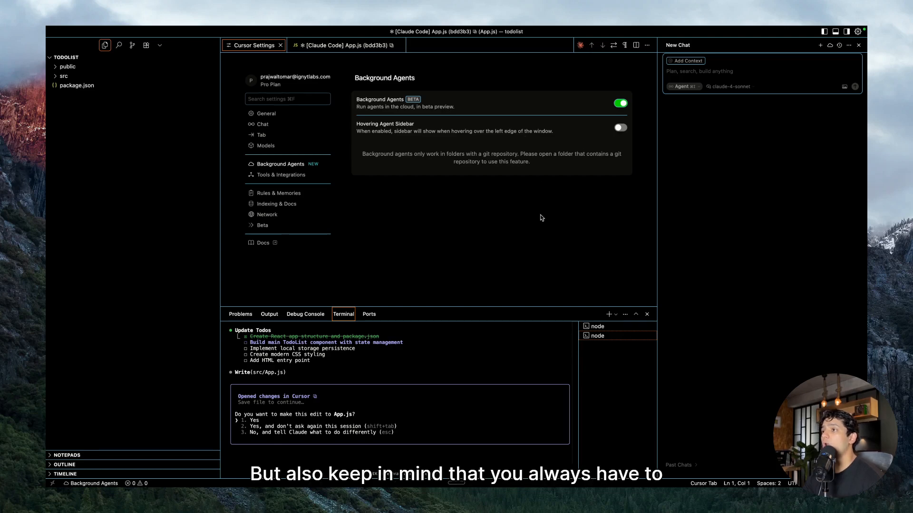
mouse_move(570, 186)
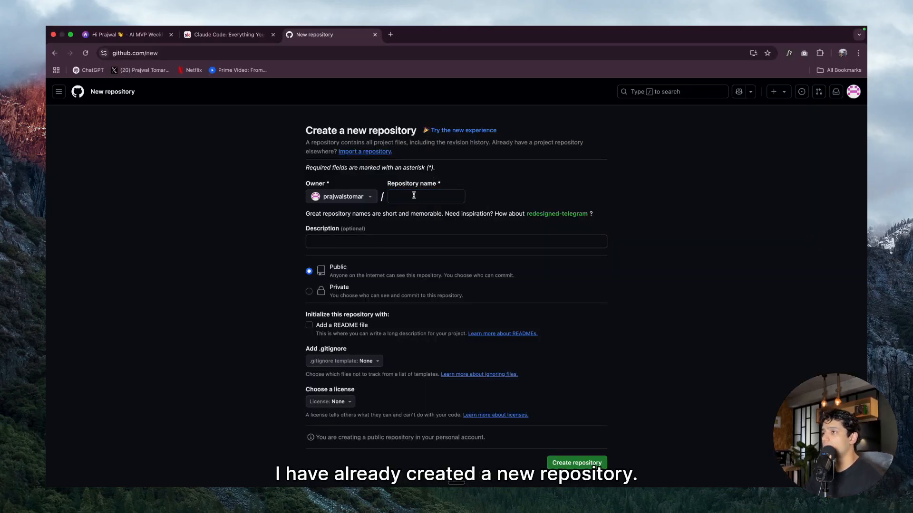
Create a private GitHub repository named 'ai-todolist'
text(ai-tod)
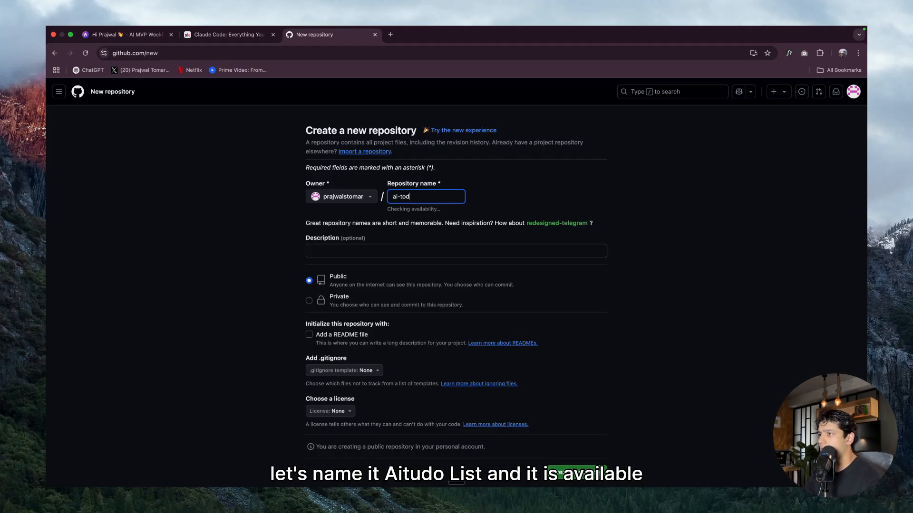
text(olist)
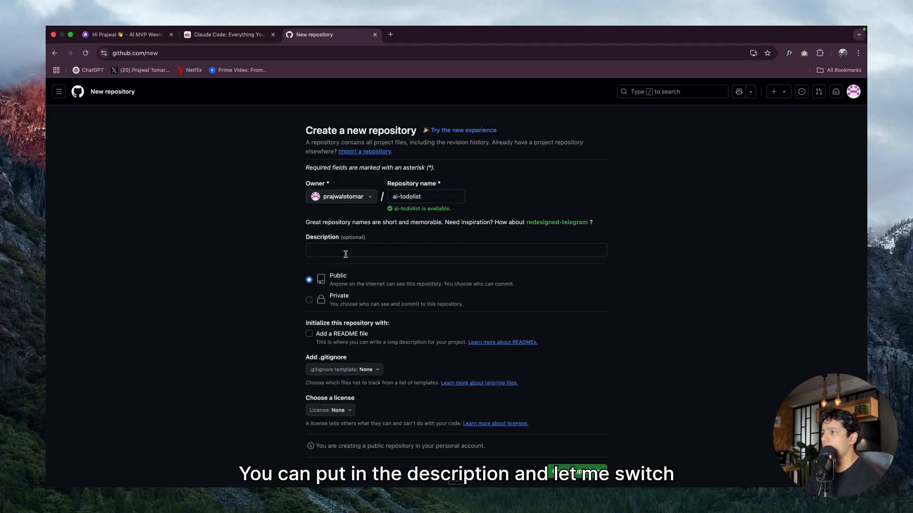
click(308, 299)
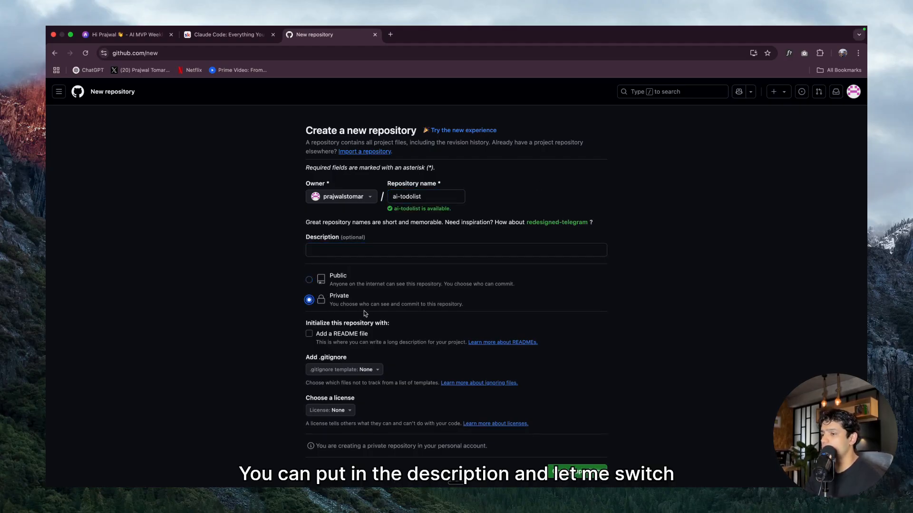
click(570, 435)
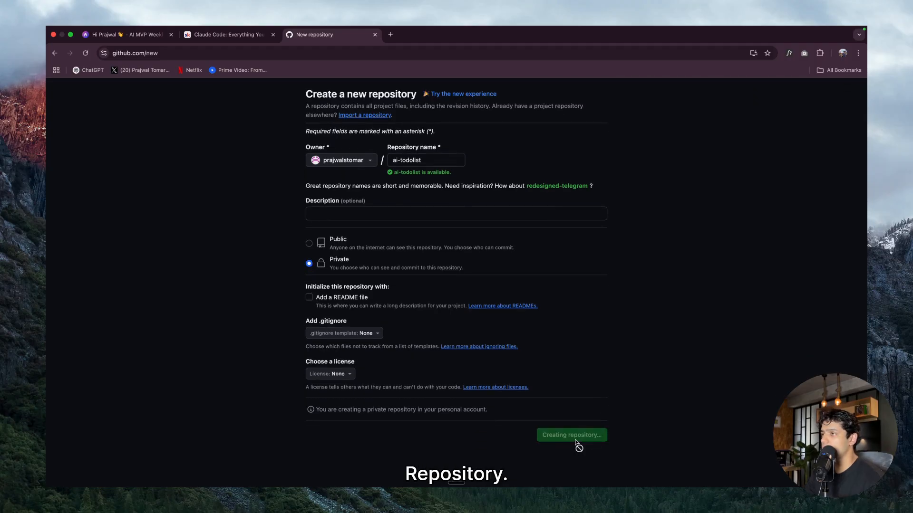
click(571, 435)
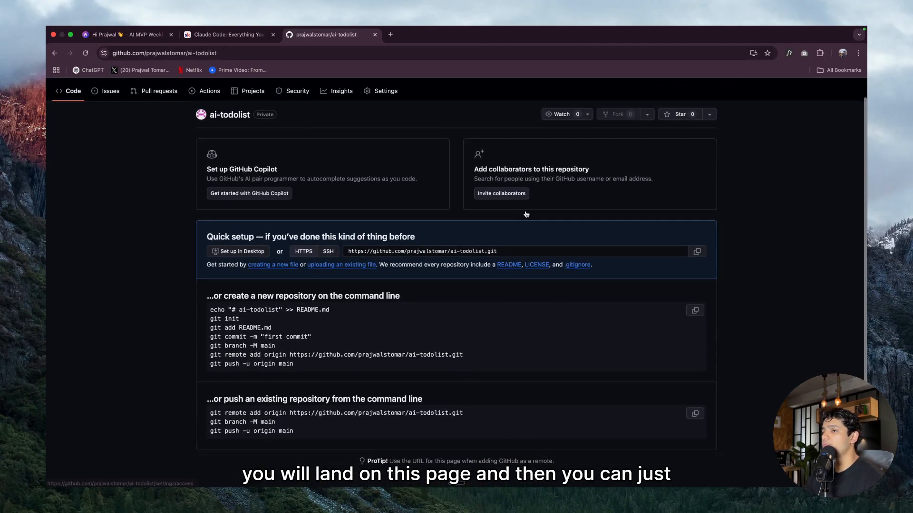
scroll(down, 3)
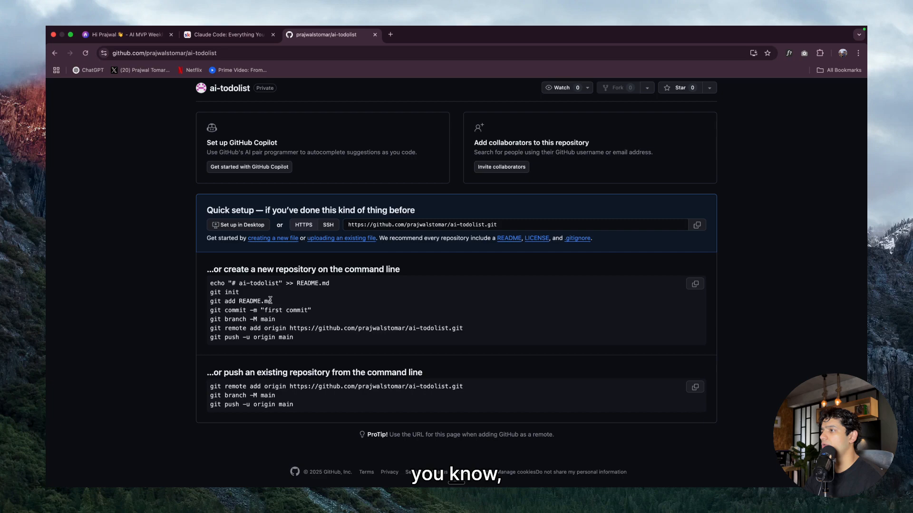
mouse_move(694, 286)
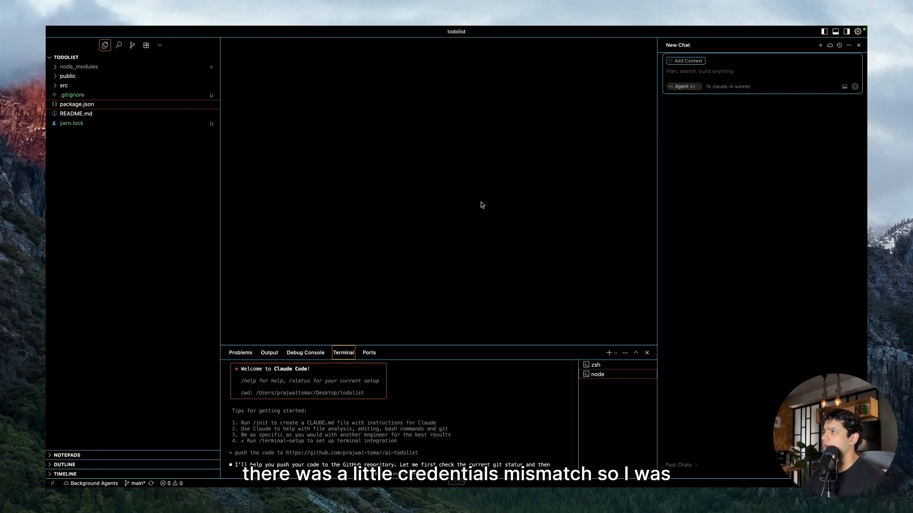
mouse_move(406, 343)
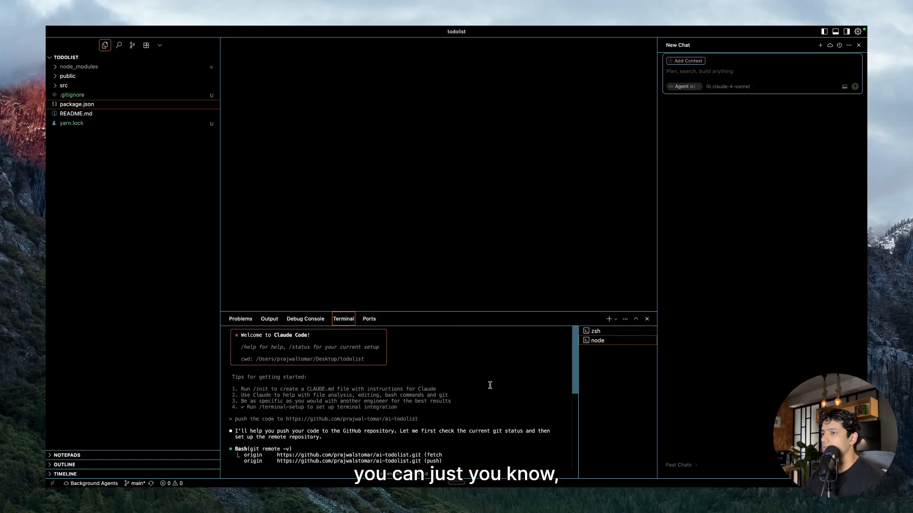
Switch to the zsh terminal and run npm start to launch the to-do app
scroll(down, 3)
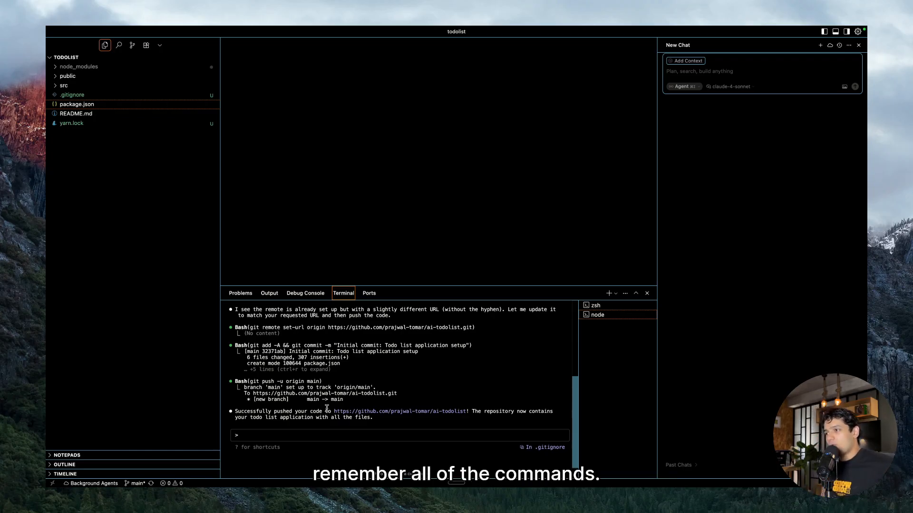
mouse_move(388, 231)
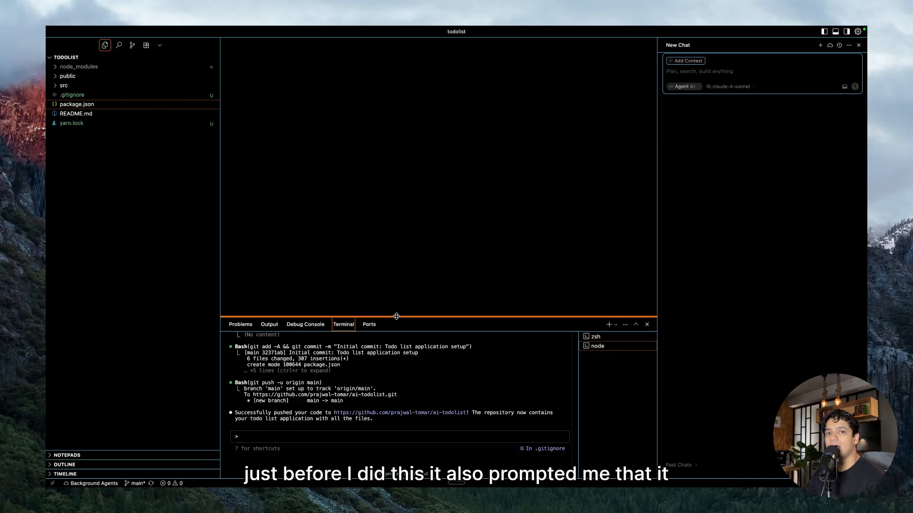
click(595, 336)
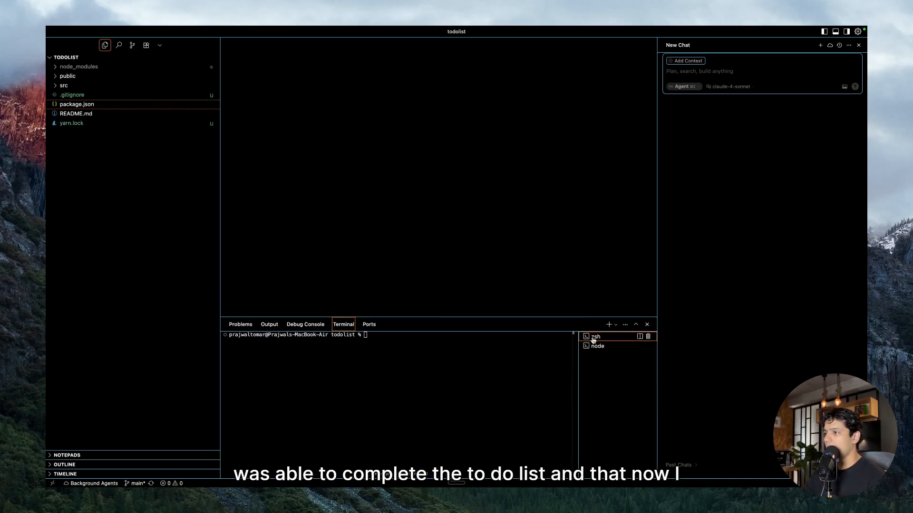
text(npm st)
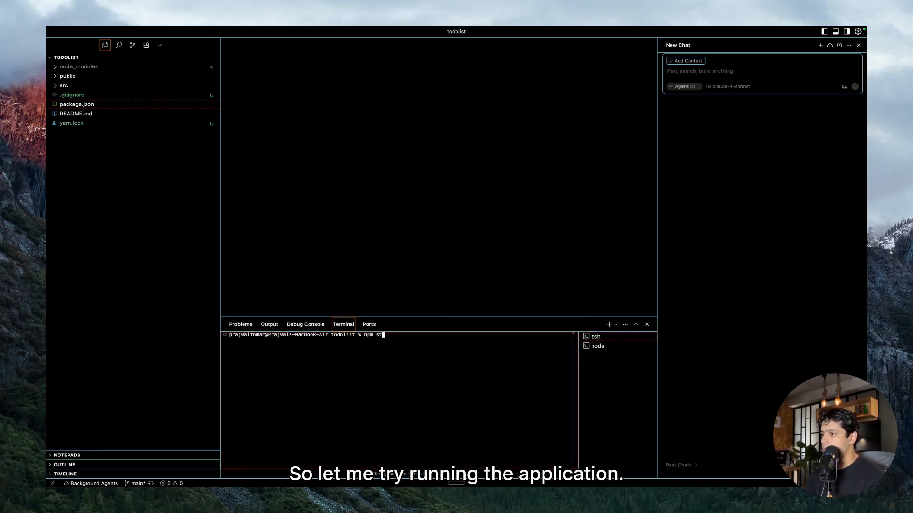
key(Return)
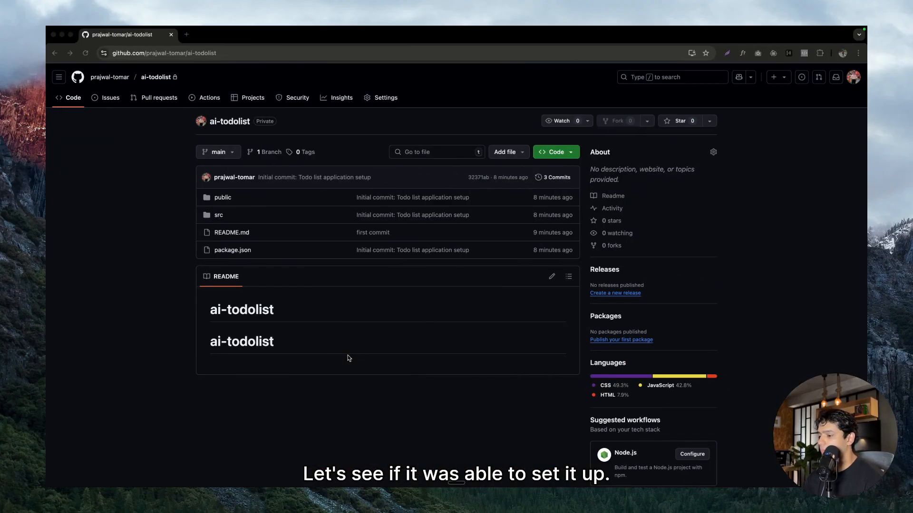
Add 'hello' and 'take garbage out' tasks, then tick 'hello' as completed
click(227, 34)
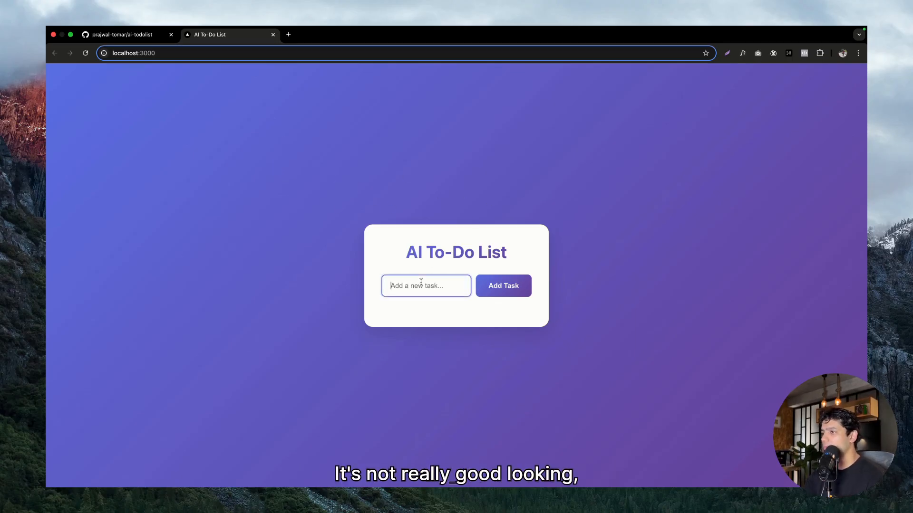
click(503, 286)
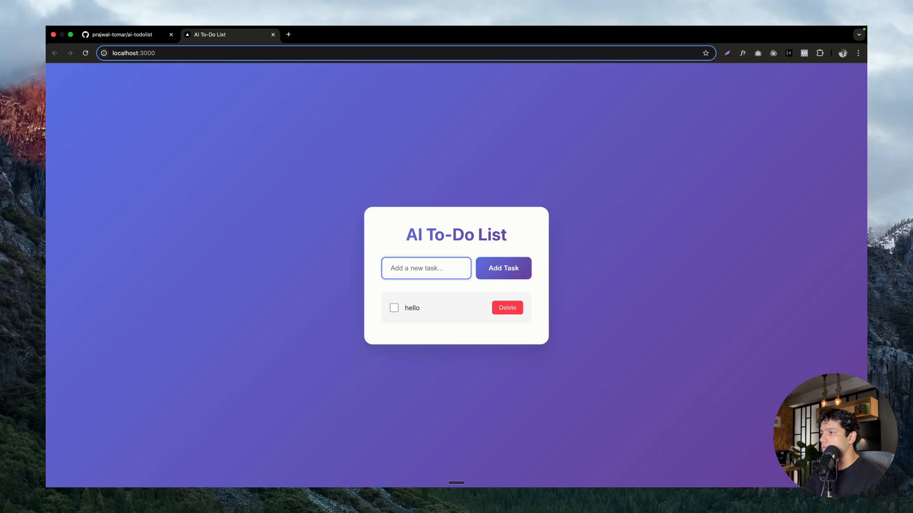
text(take gar)
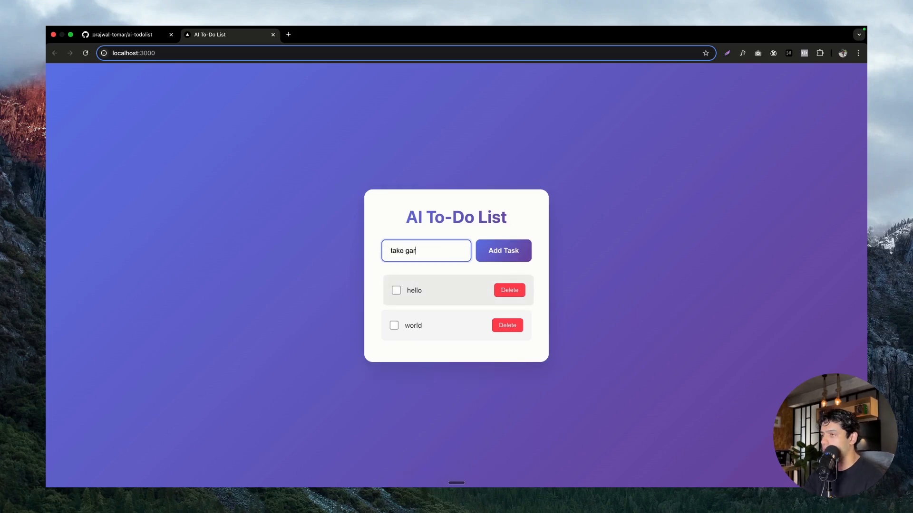
click(502, 251)
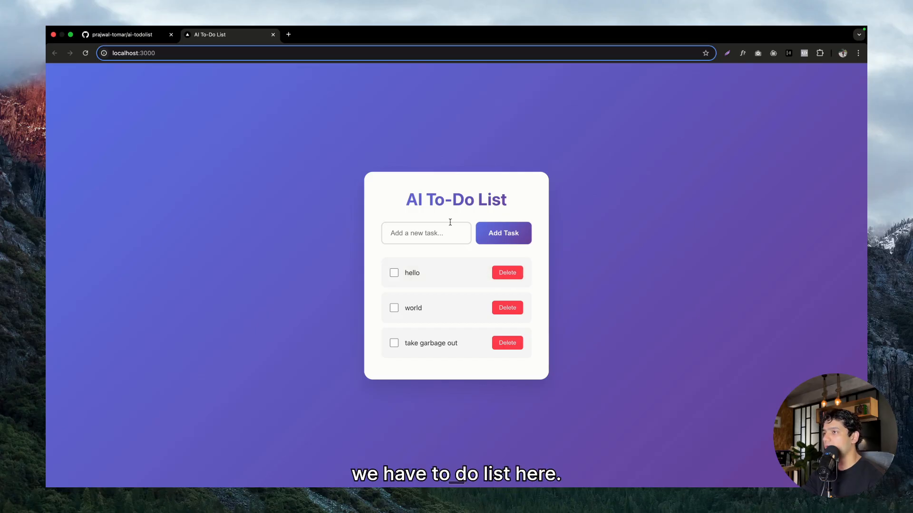
click(395, 273)
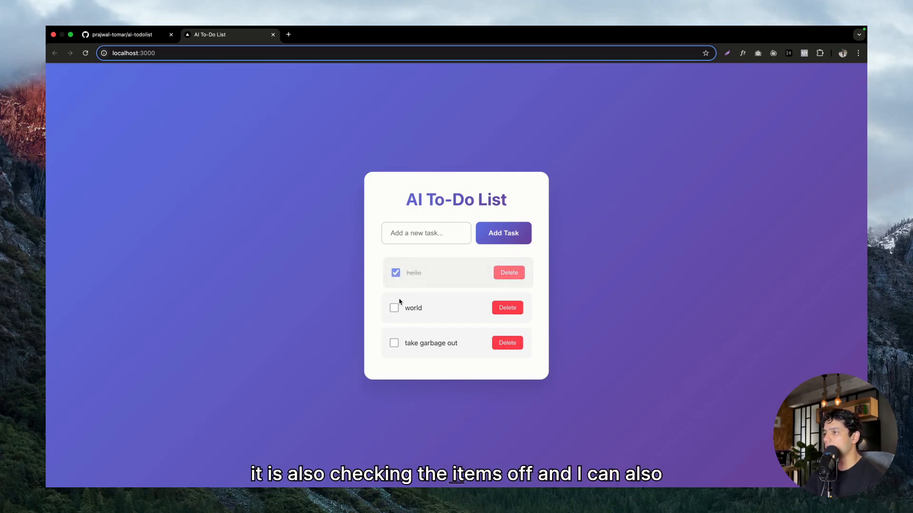
click(506, 343)
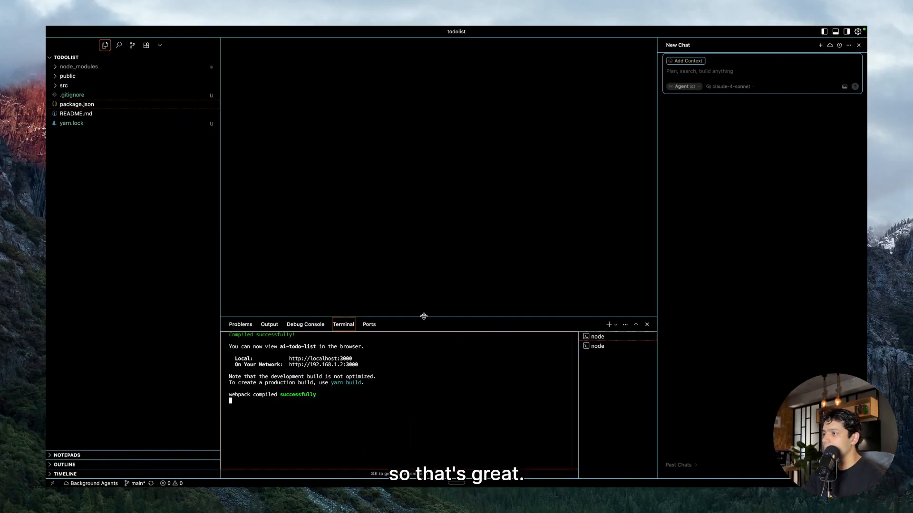
mouse_move(597, 363)
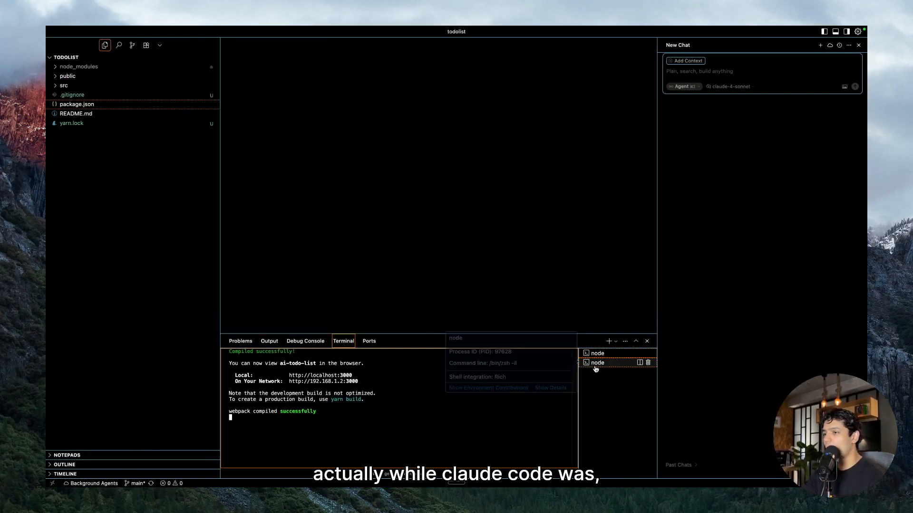
Show the Claude Code terminal's log of the initial commit and push to ai-todolist
click(597, 363)
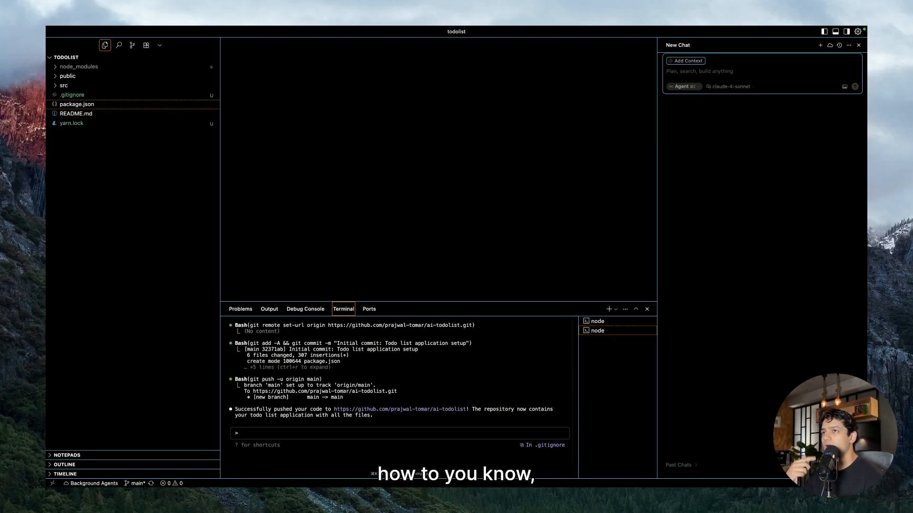
mouse_move(578, 438)
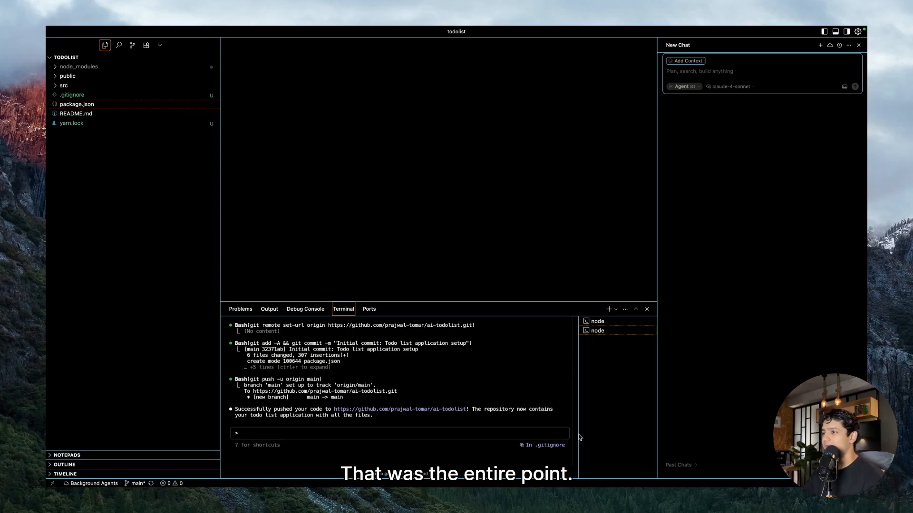
mouse_move(731, 168)
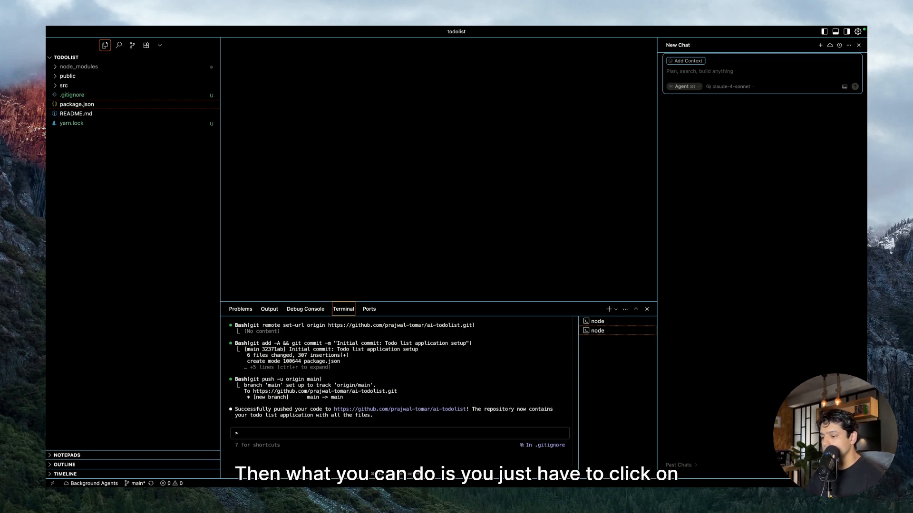
Send a background agent request for task category and priority suggestions
click(830, 46)
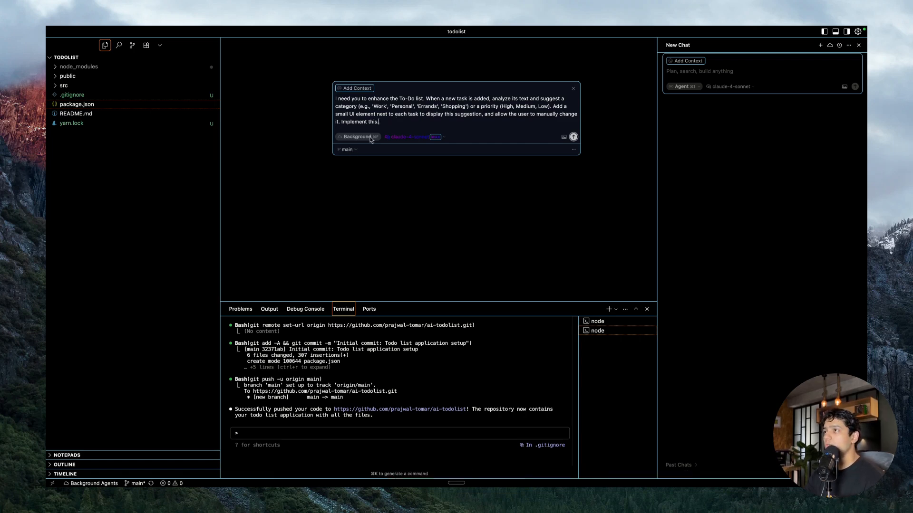
mouse_move(391, 123)
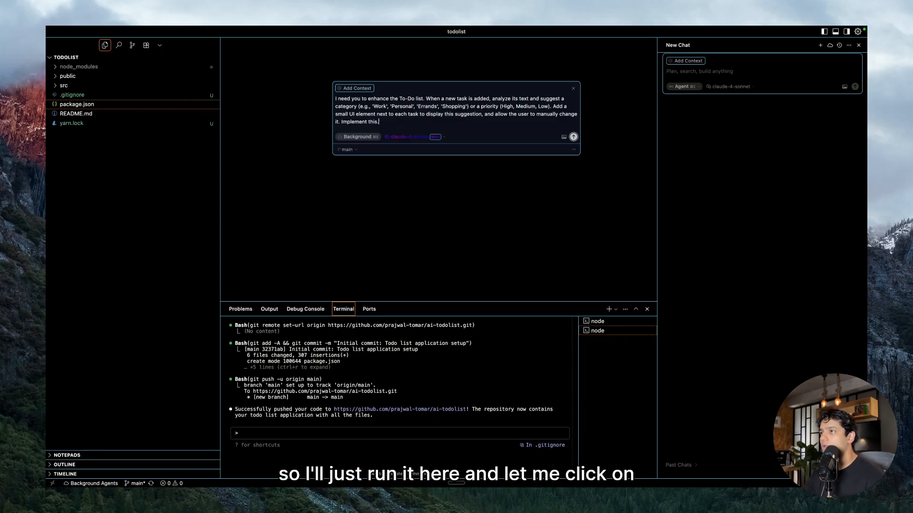
click(572, 136)
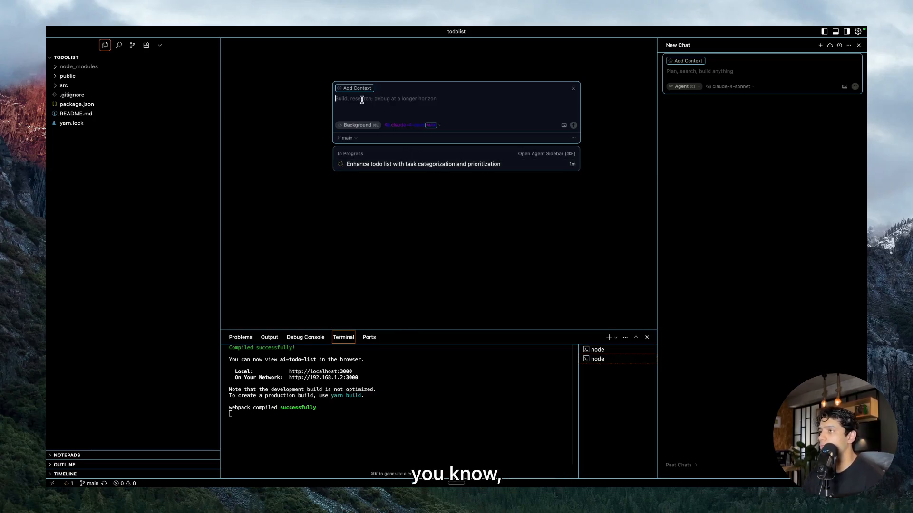
Send background agent requests for subtle fade-in list animations and a local storage security review
text(Add some subtle animations to the To-Do list. For example, a fade-in effect when a new task is added, a subtle strike-through animation when a task is completed, and a smooth fade-out when a task is deleted. Make sure the overall design feels more polished.)
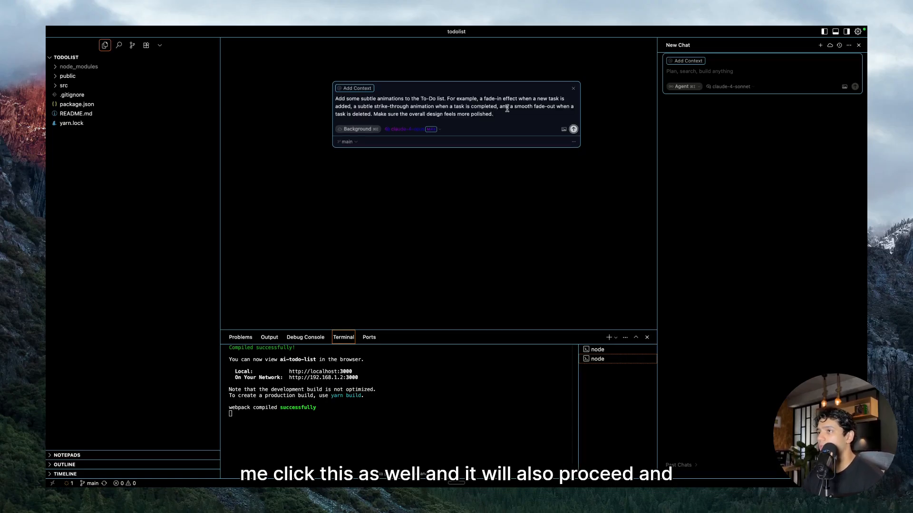
click(573, 129)
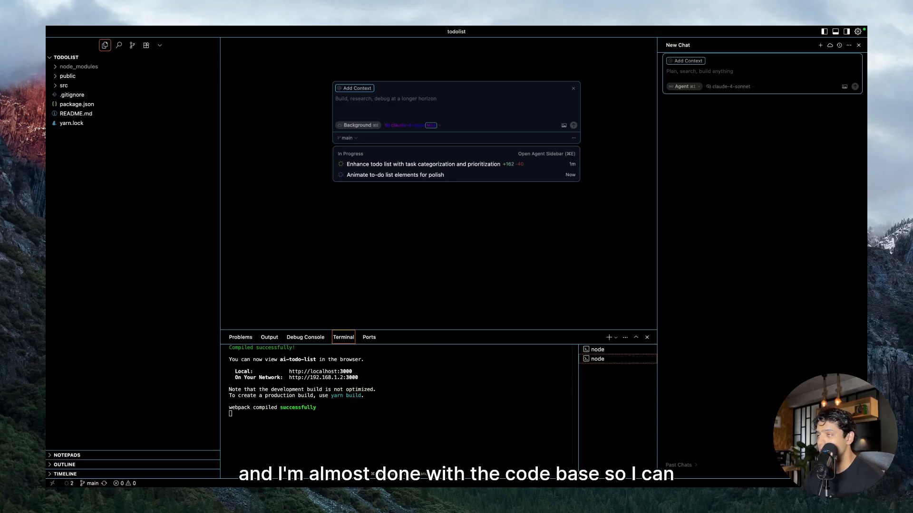
text(Please review the entire codebase for our AI To-Do list, especially how local storage is handled. Ensure it follows security best practices for front-end applications, preventing any data vulnerabilities or sensitive information exposure.)
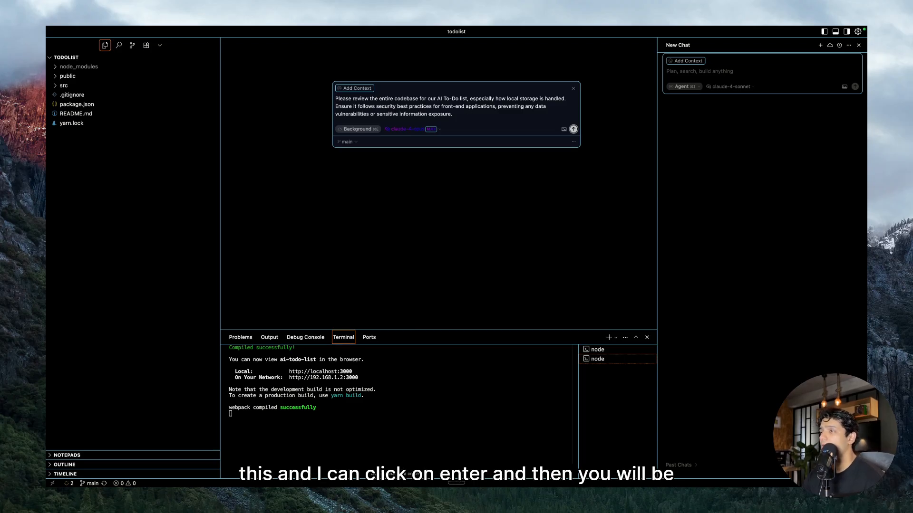
key(Return)
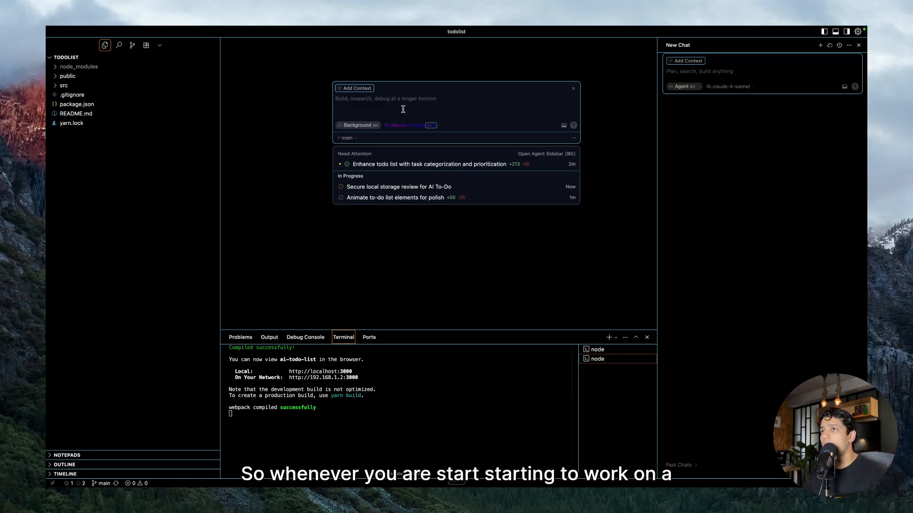
Open the finished animations agent to see its summary and App.css/App.js diff
click(385, 98)
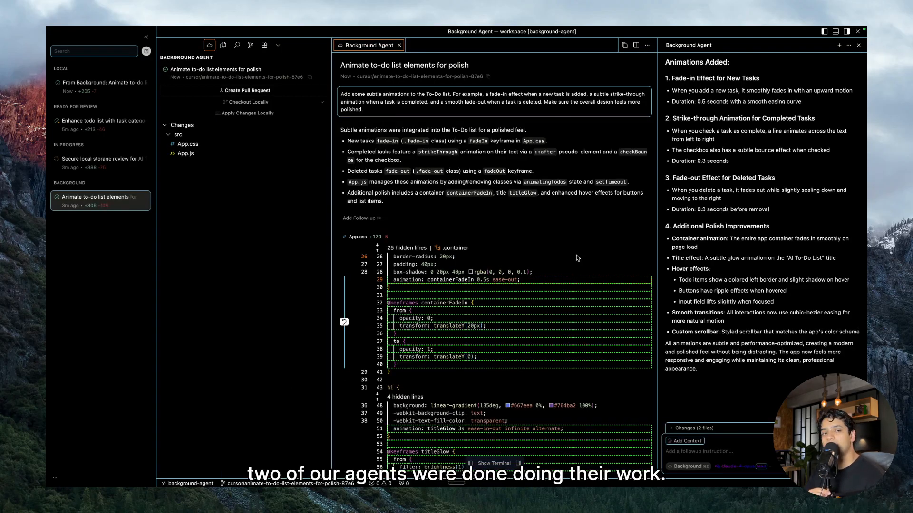
mouse_move(197, 110)
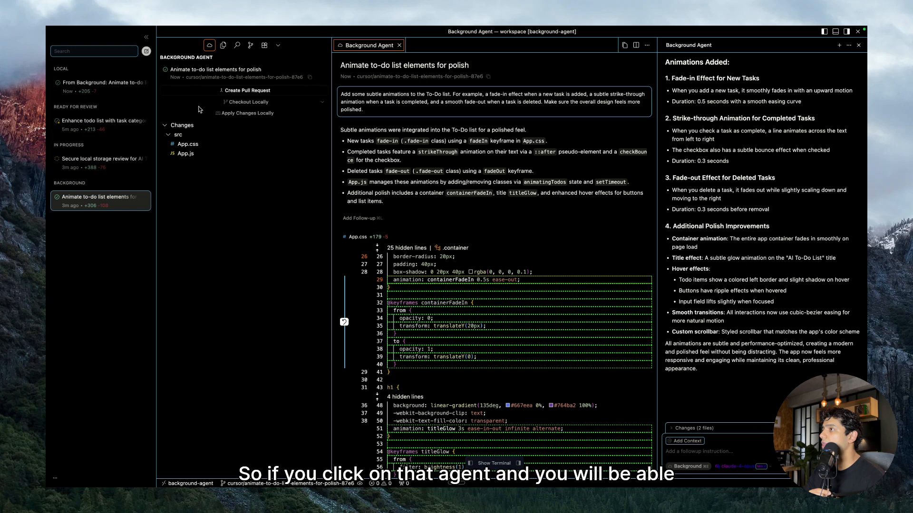
mouse_move(92, 201)
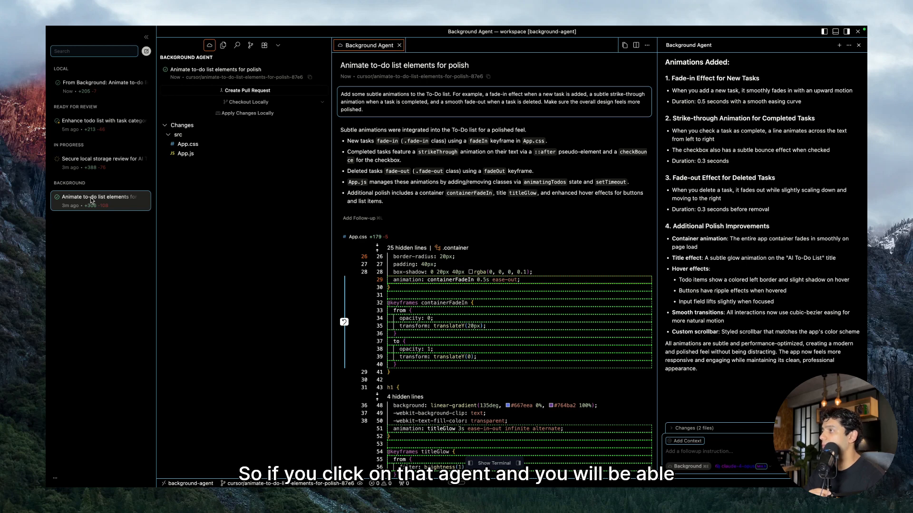
mouse_move(99, 197)
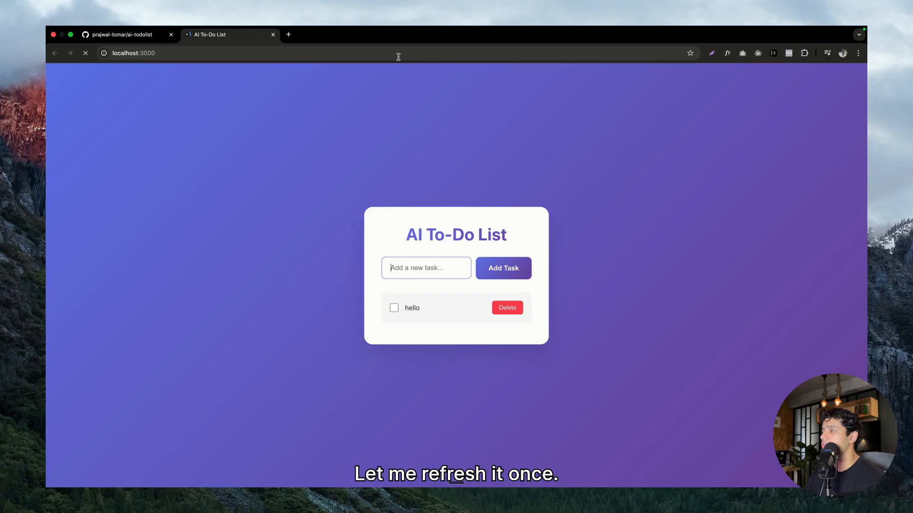
Add 'hello world' and 'take out garbage', complete 'hello world', delete 'take out garbage'
click(85, 52)
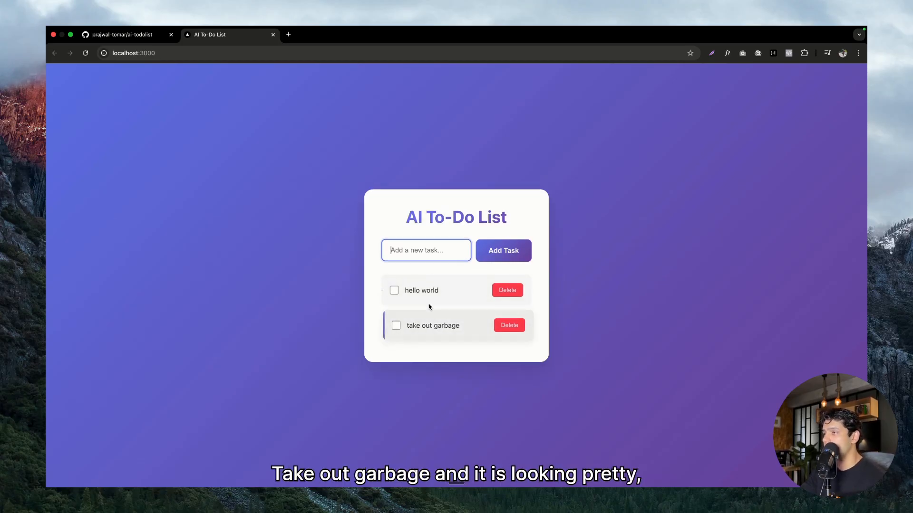
click(394, 289)
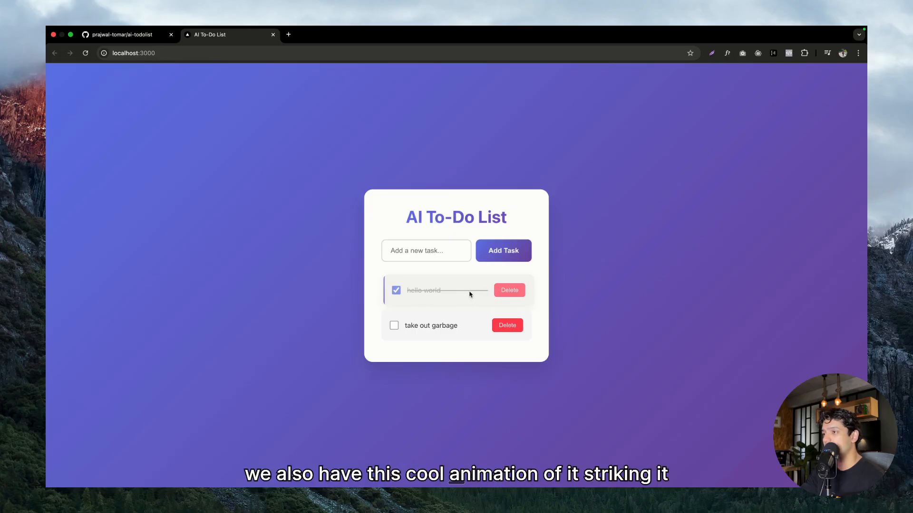
mouse_move(509, 325)
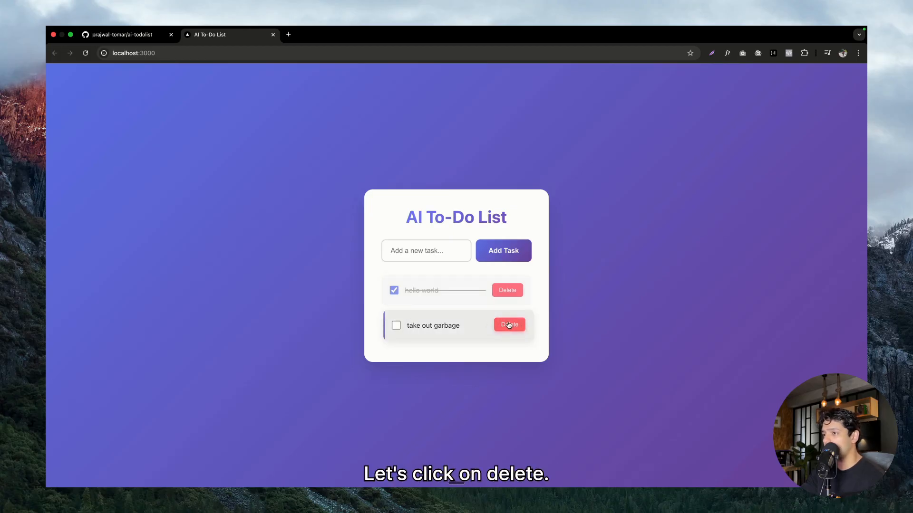
click(508, 324)
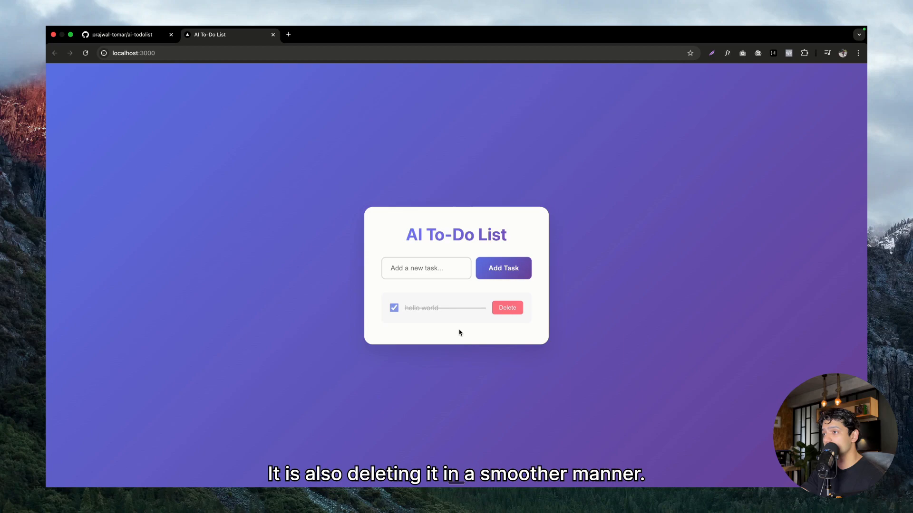
mouse_move(435, 270)
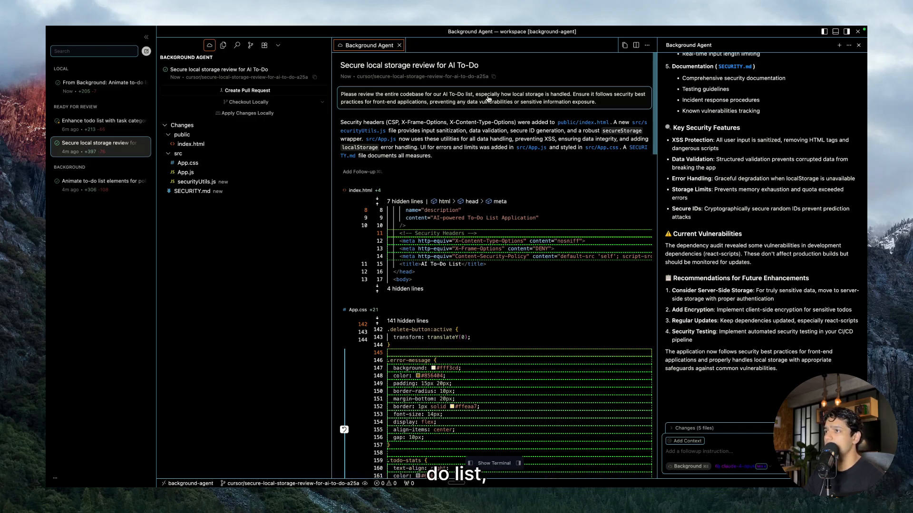
mouse_move(625, 103)
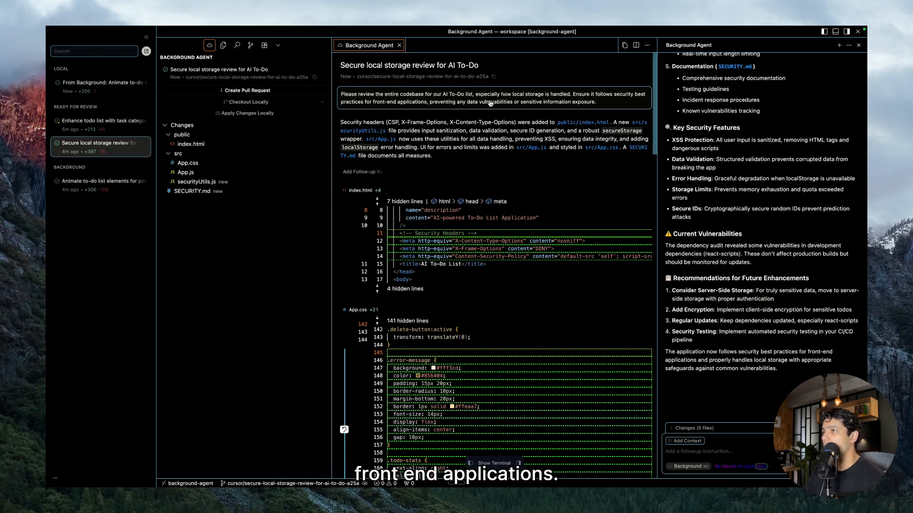
Apply the 'Secure local storage review' agent's changes to the local todolist project
scroll(down, 3)
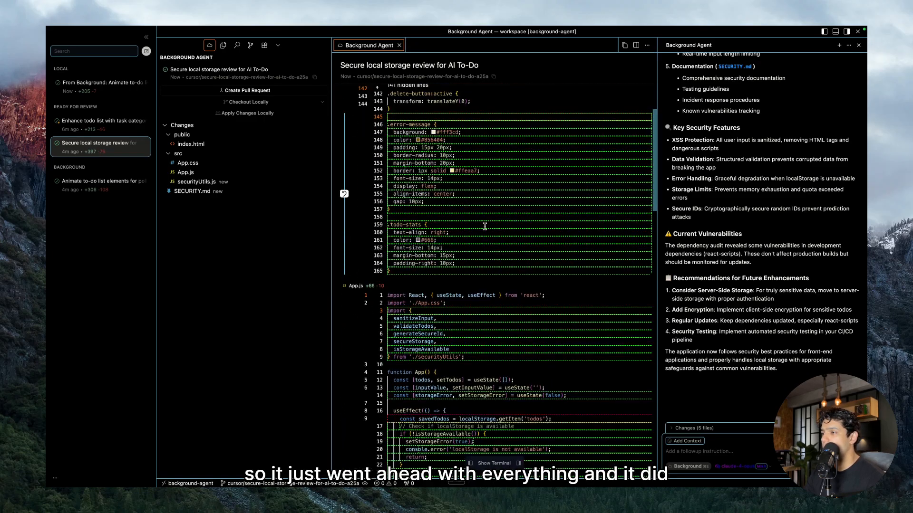
scroll(down, 3)
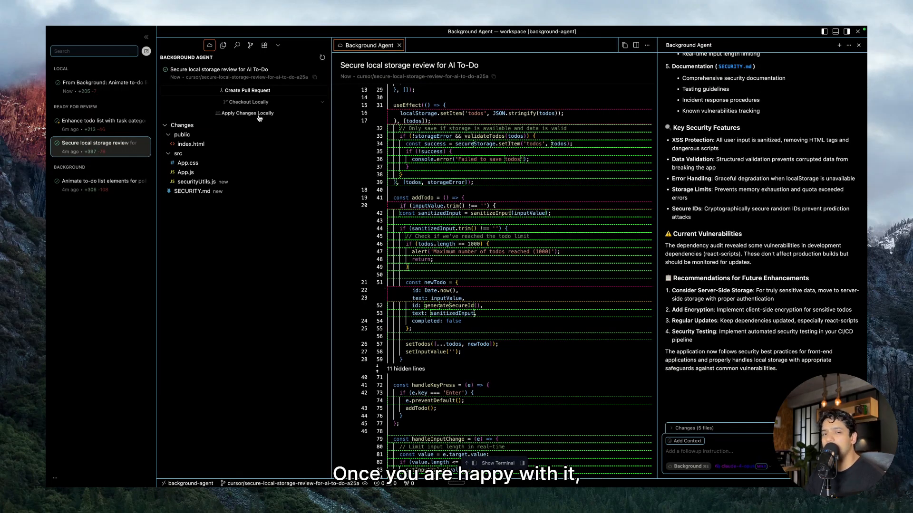
click(246, 113)
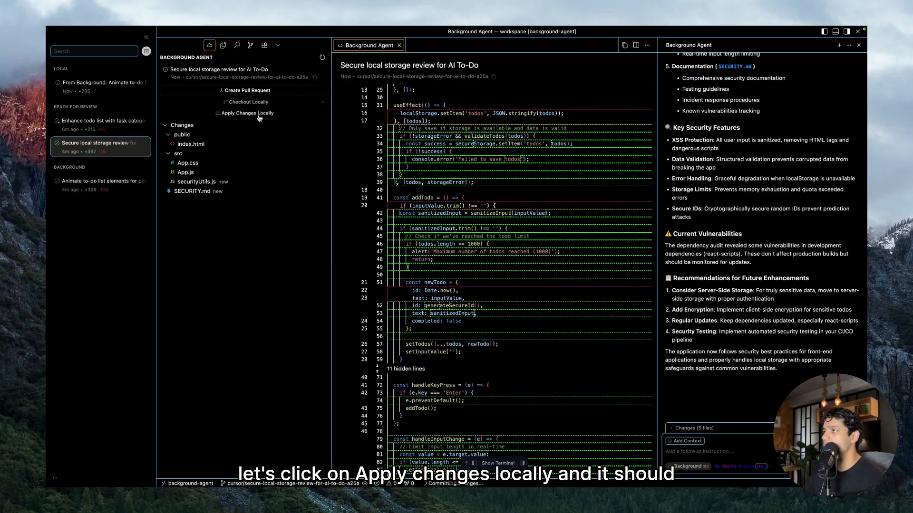
click(246, 113)
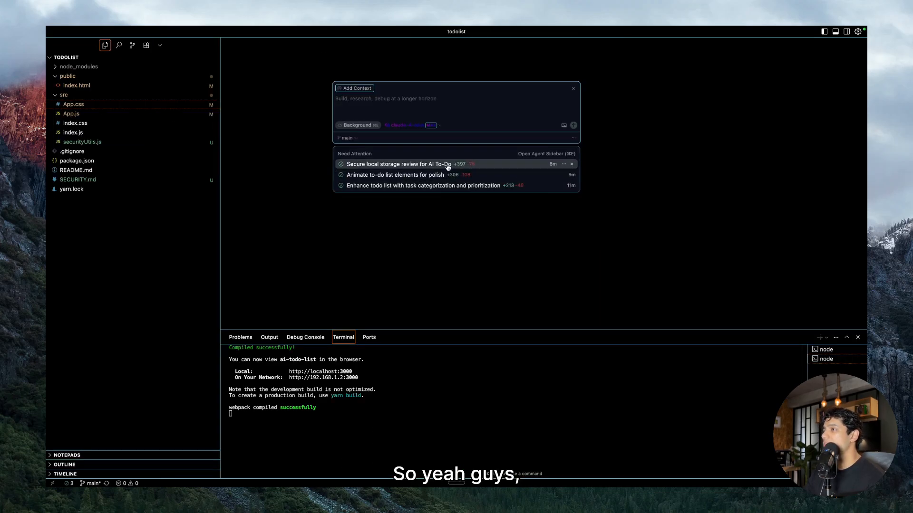
mouse_move(435, 174)
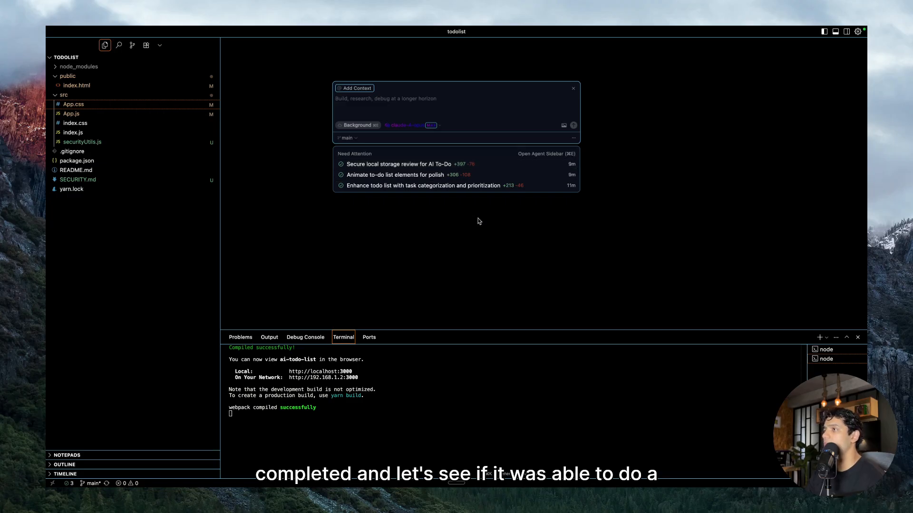
mouse_move(127, 246)
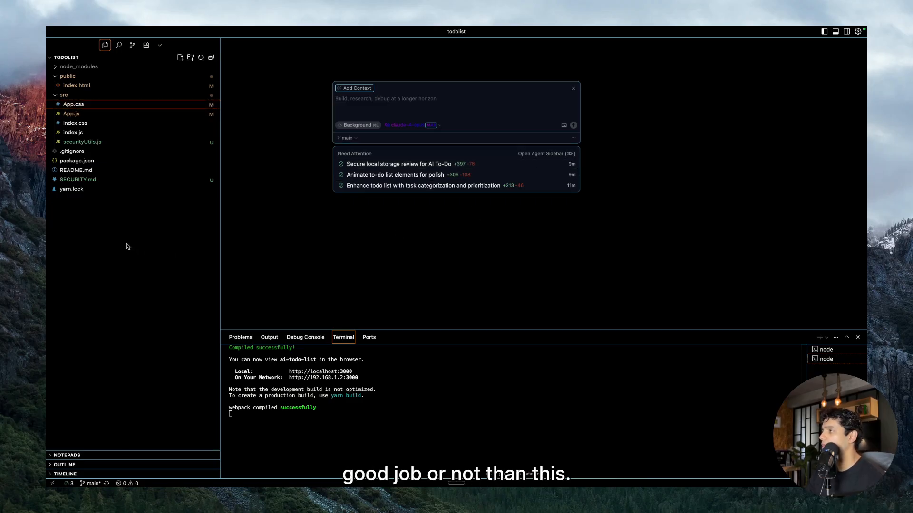
Open SECURITY.md and scroll through its sanitization and storage security measures
click(77, 180)
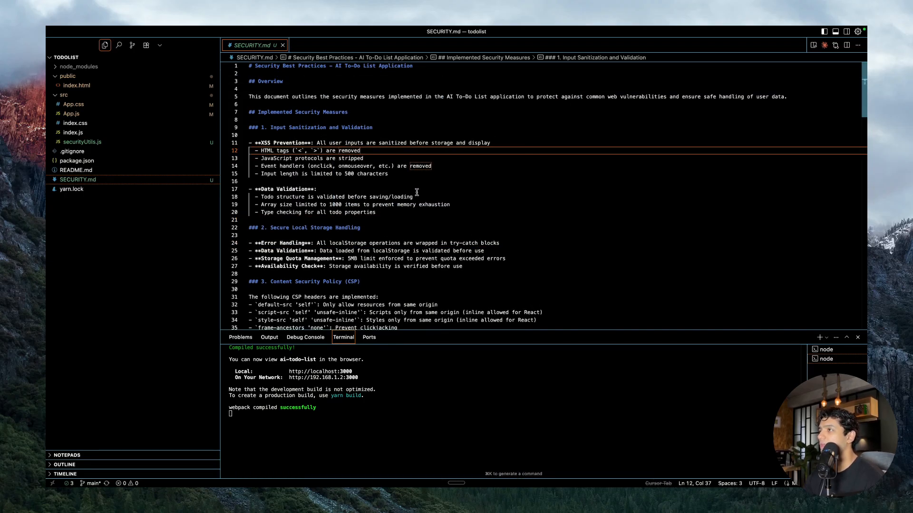
scroll(down, 3)
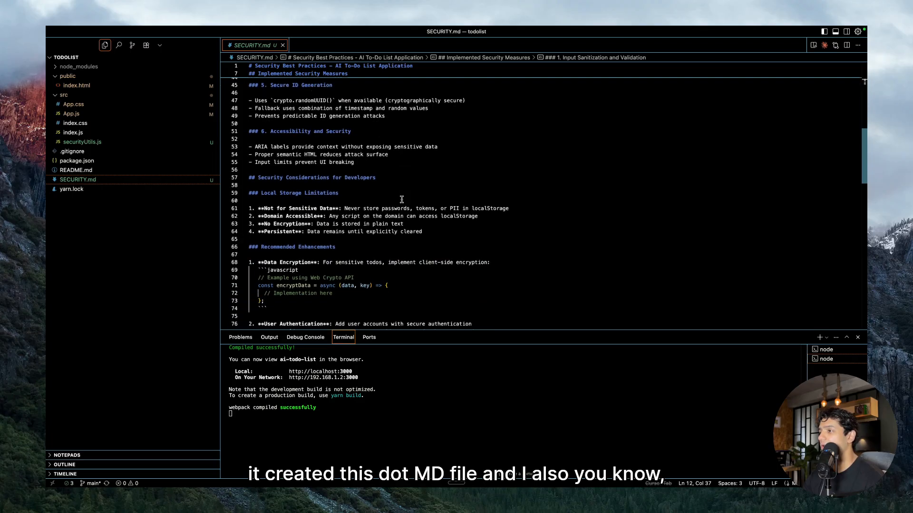
scroll(up, 3)
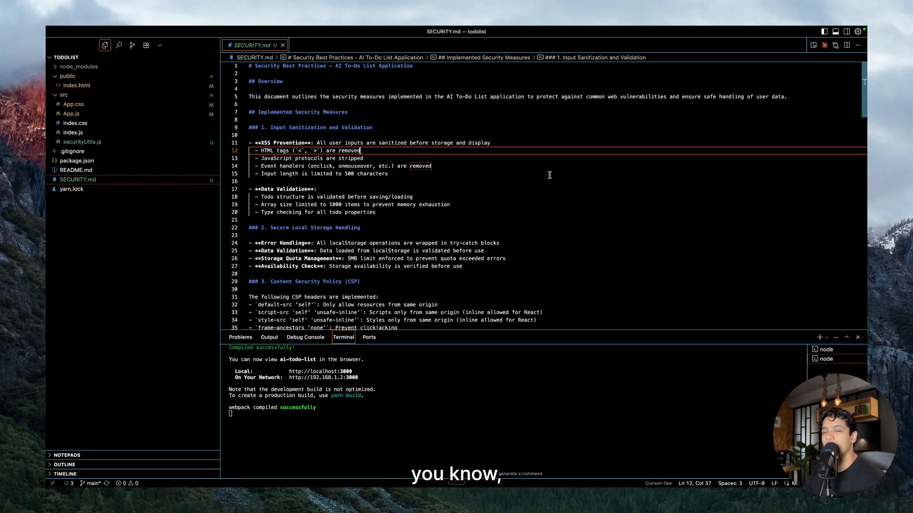
mouse_move(531, 173)
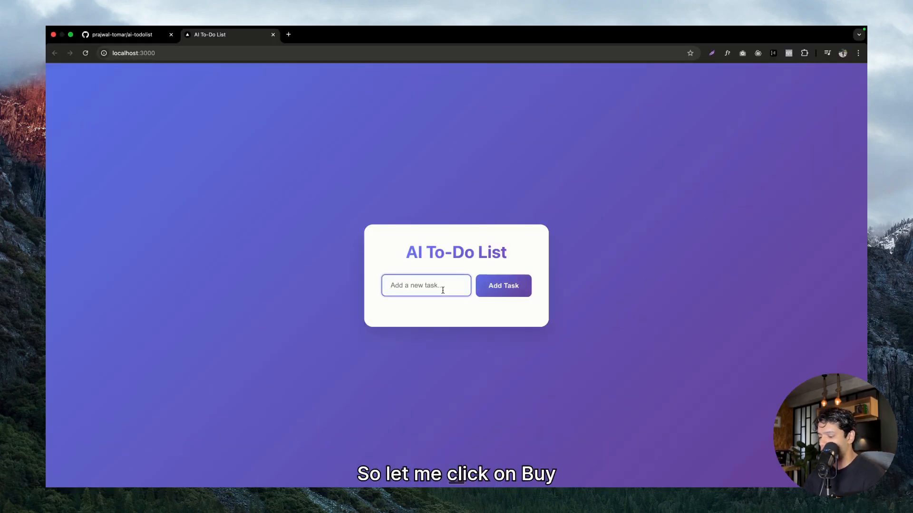
Add the tasks 'buy groceries', 'meeting with client' and 'schedule content' to the list
text(buy groc)
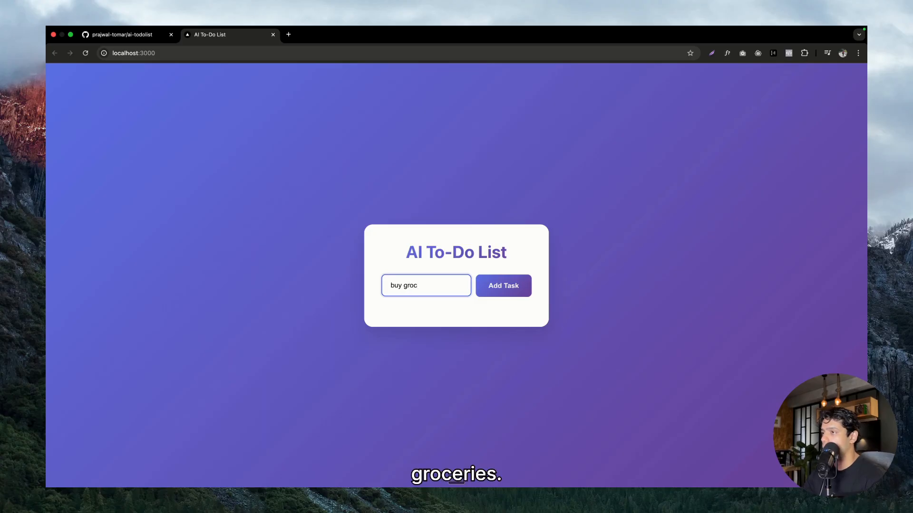
click(503, 285)
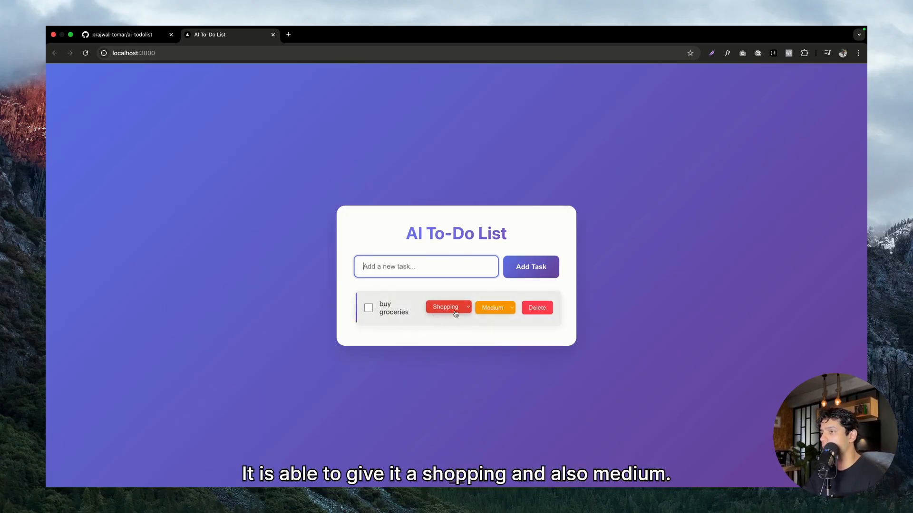
mouse_move(450, 271)
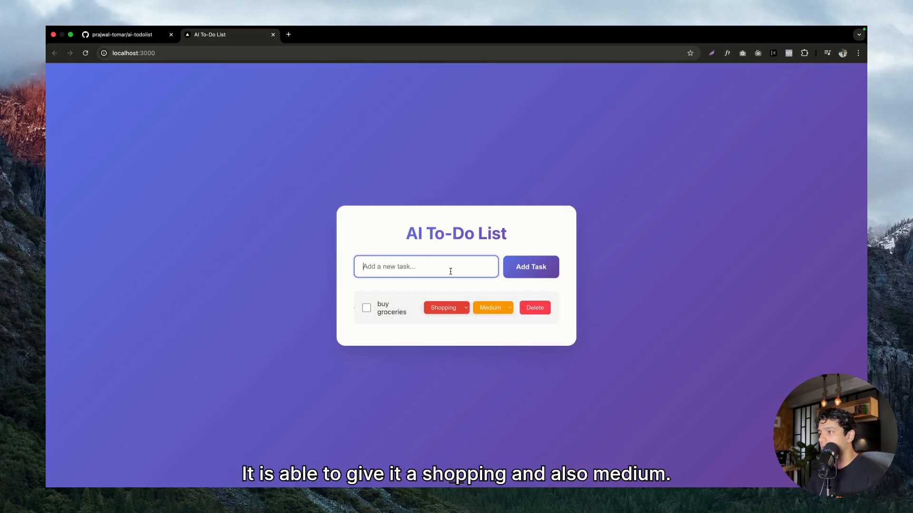
text(meeting with)
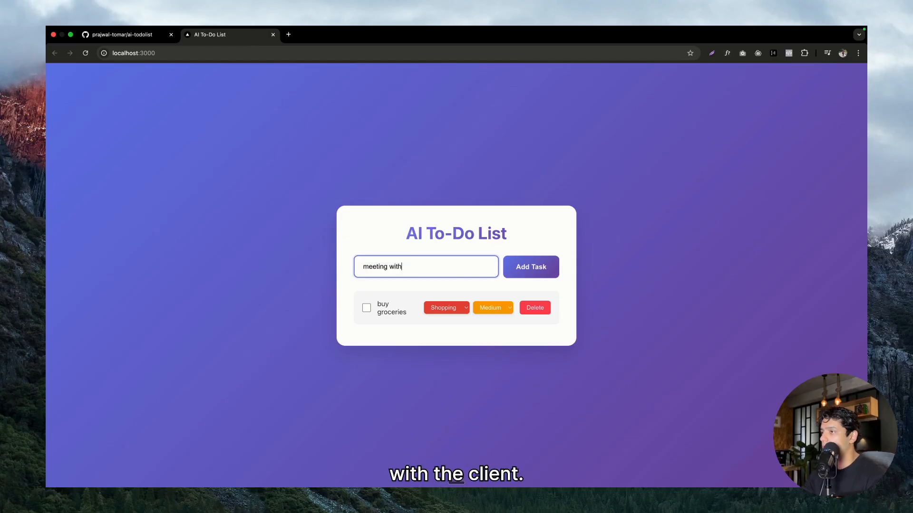
click(529, 267)
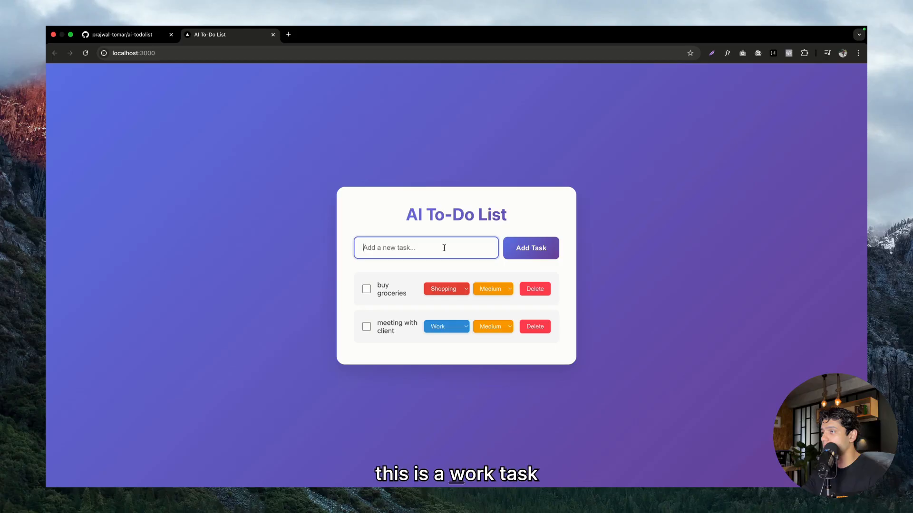
text(schedule conte)
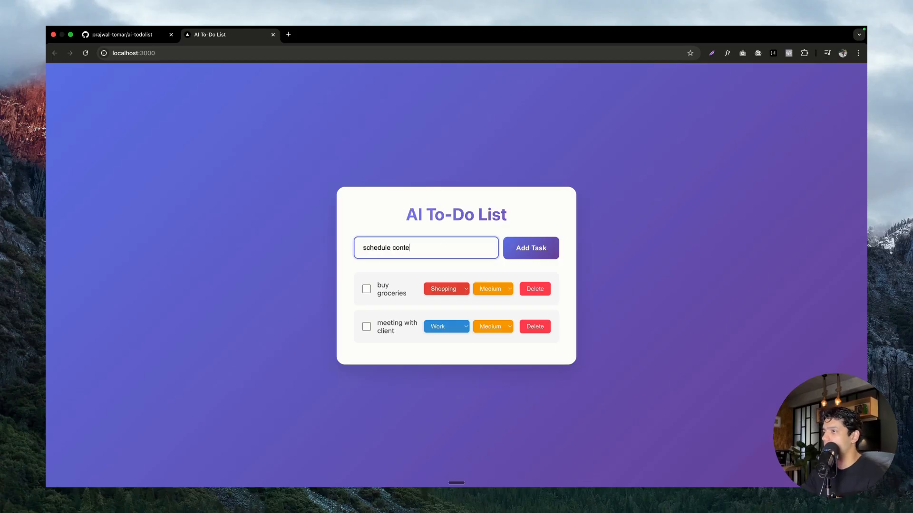
click(530, 248)
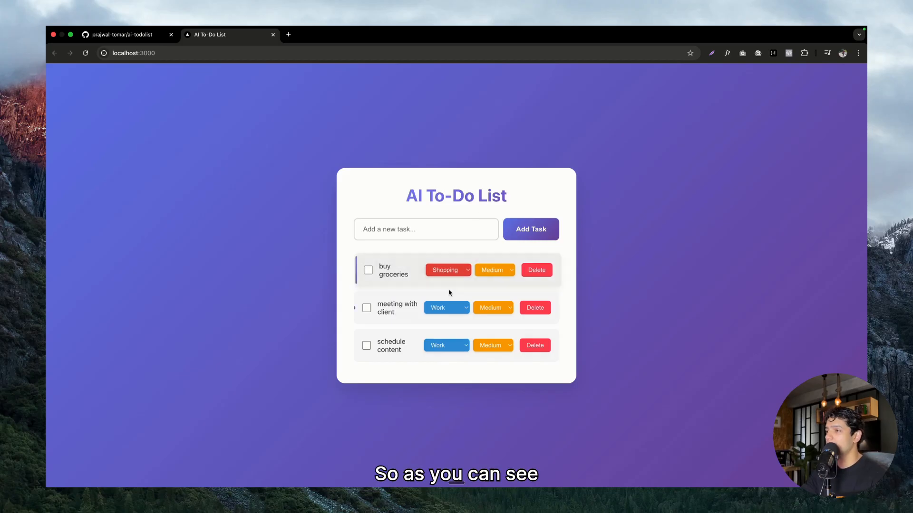
mouse_move(448, 307)
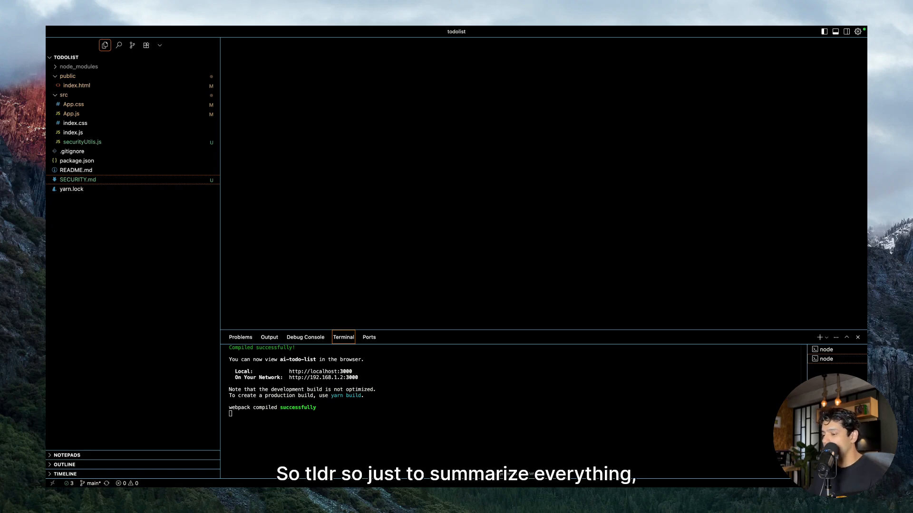
mouse_move(472, 284)
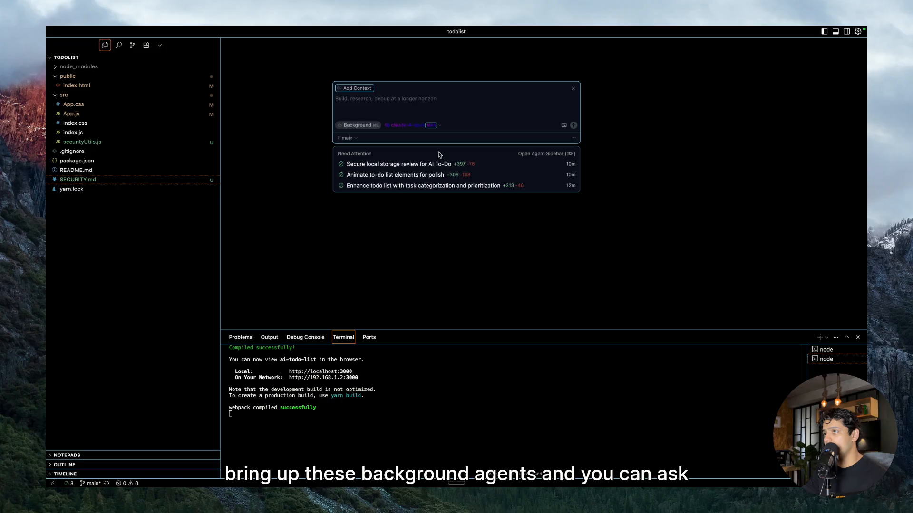
mouse_move(402, 164)
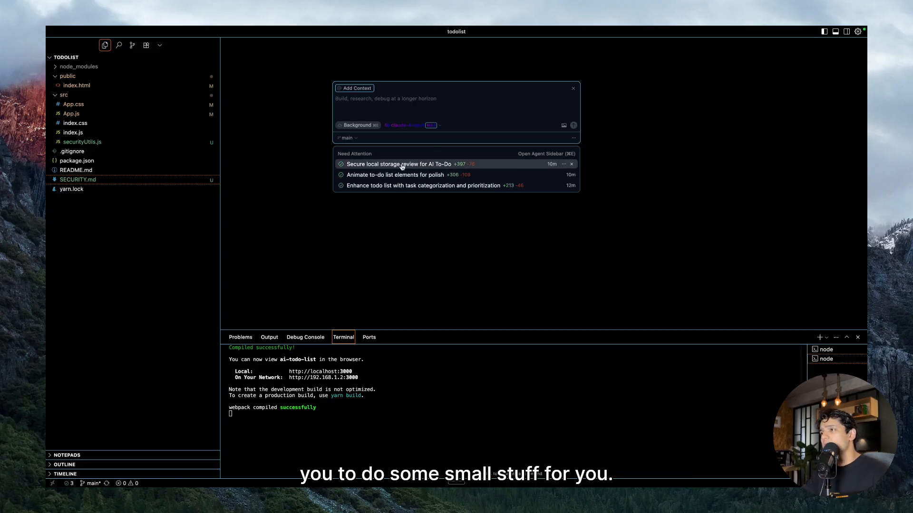
Show the background agents overview with the security, animations and categorization agents finished
click(408, 99)
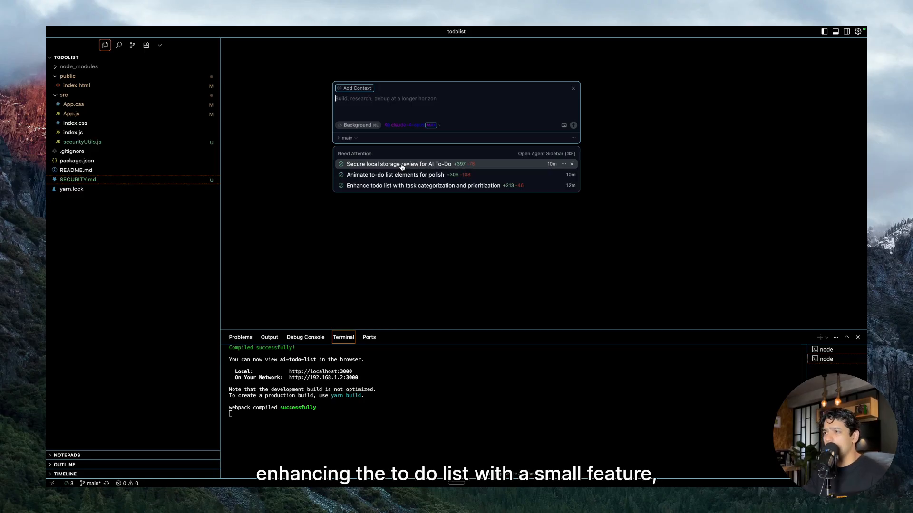
mouse_move(422, 431)
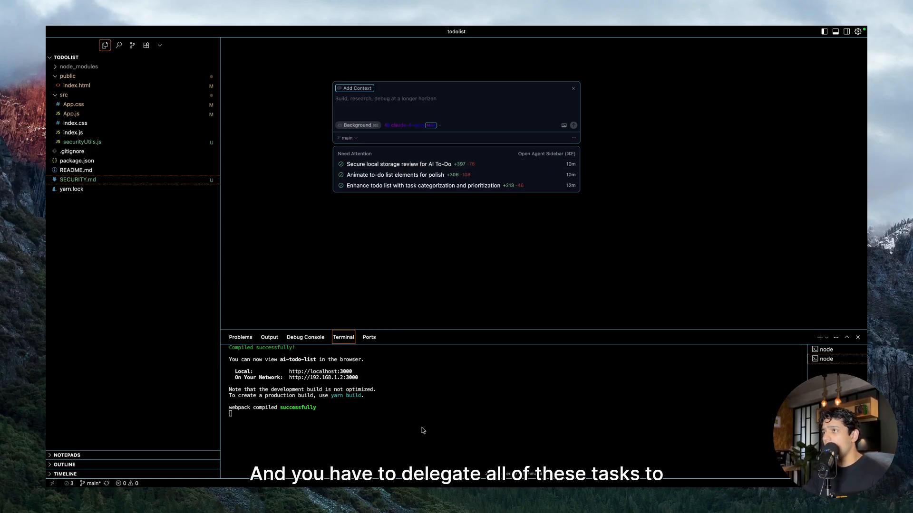
click(407, 98)
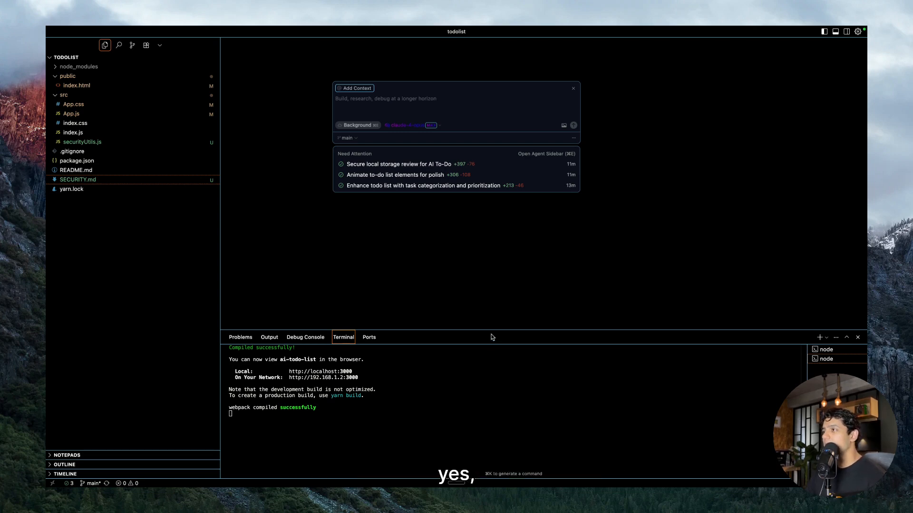
mouse_move(514, 272)
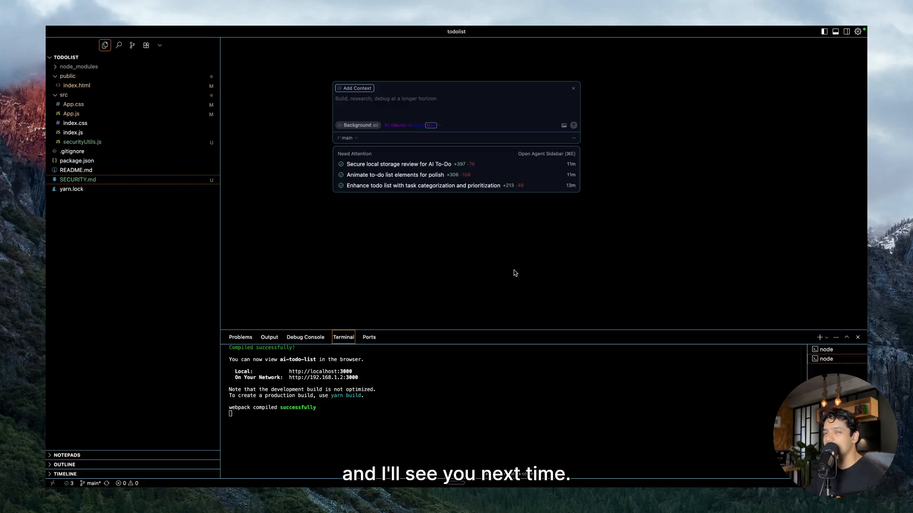